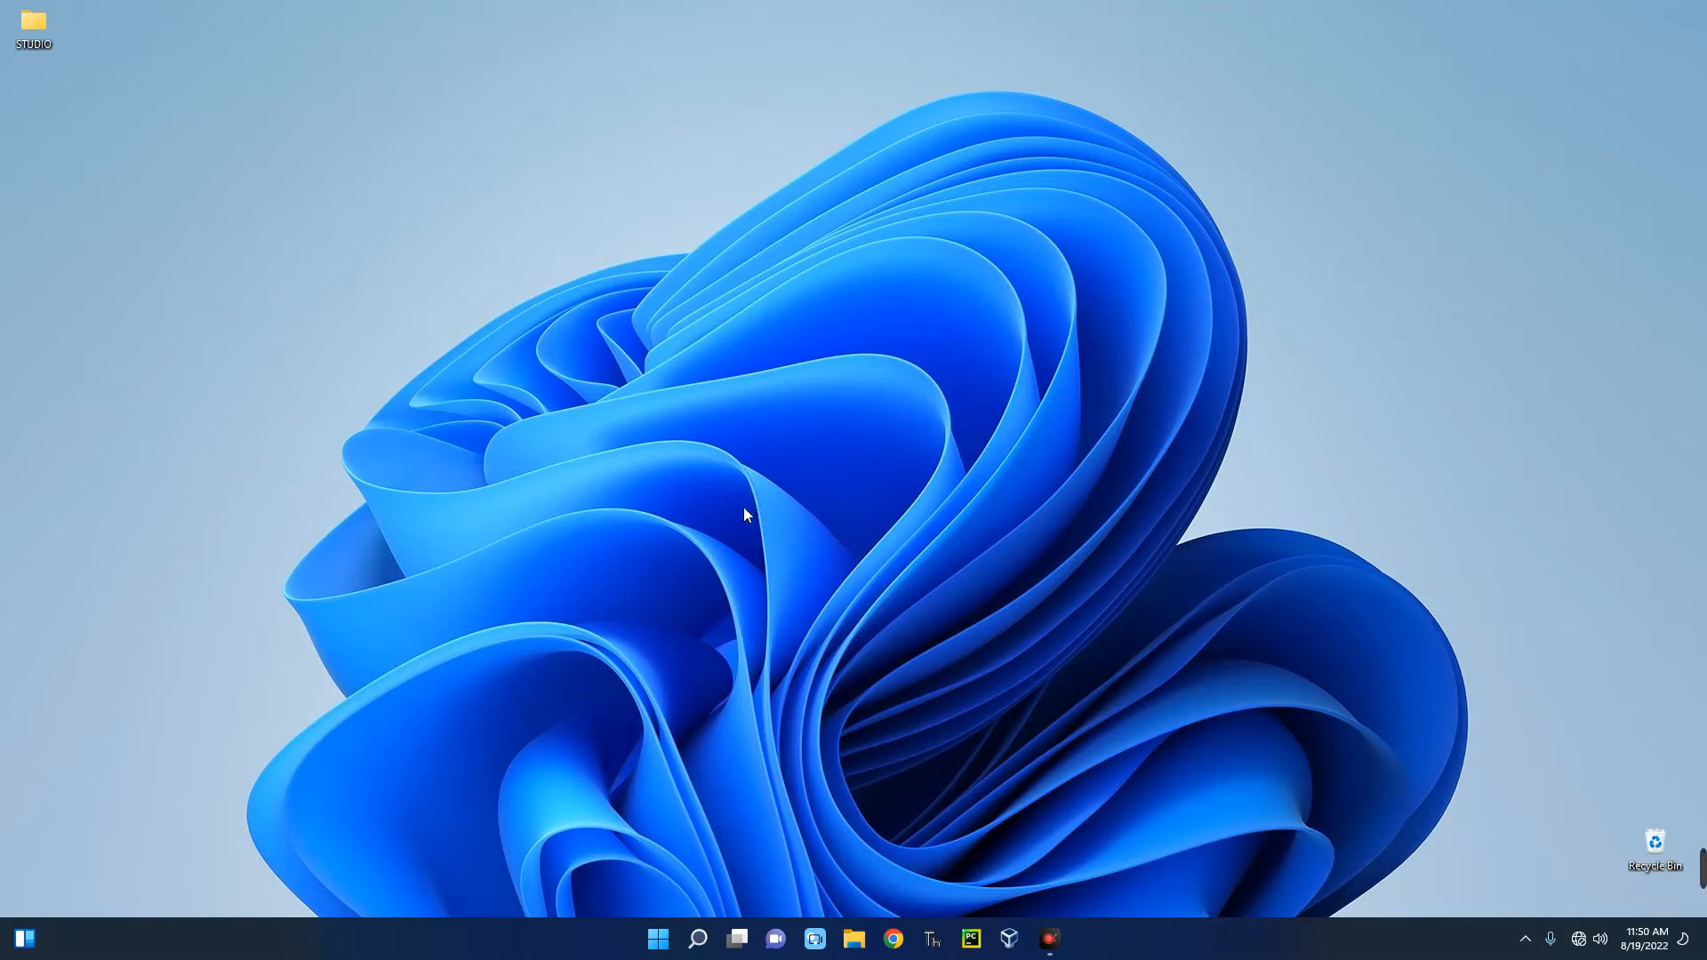
{"action": "mouse_move", "coordinate": [738, 513]}
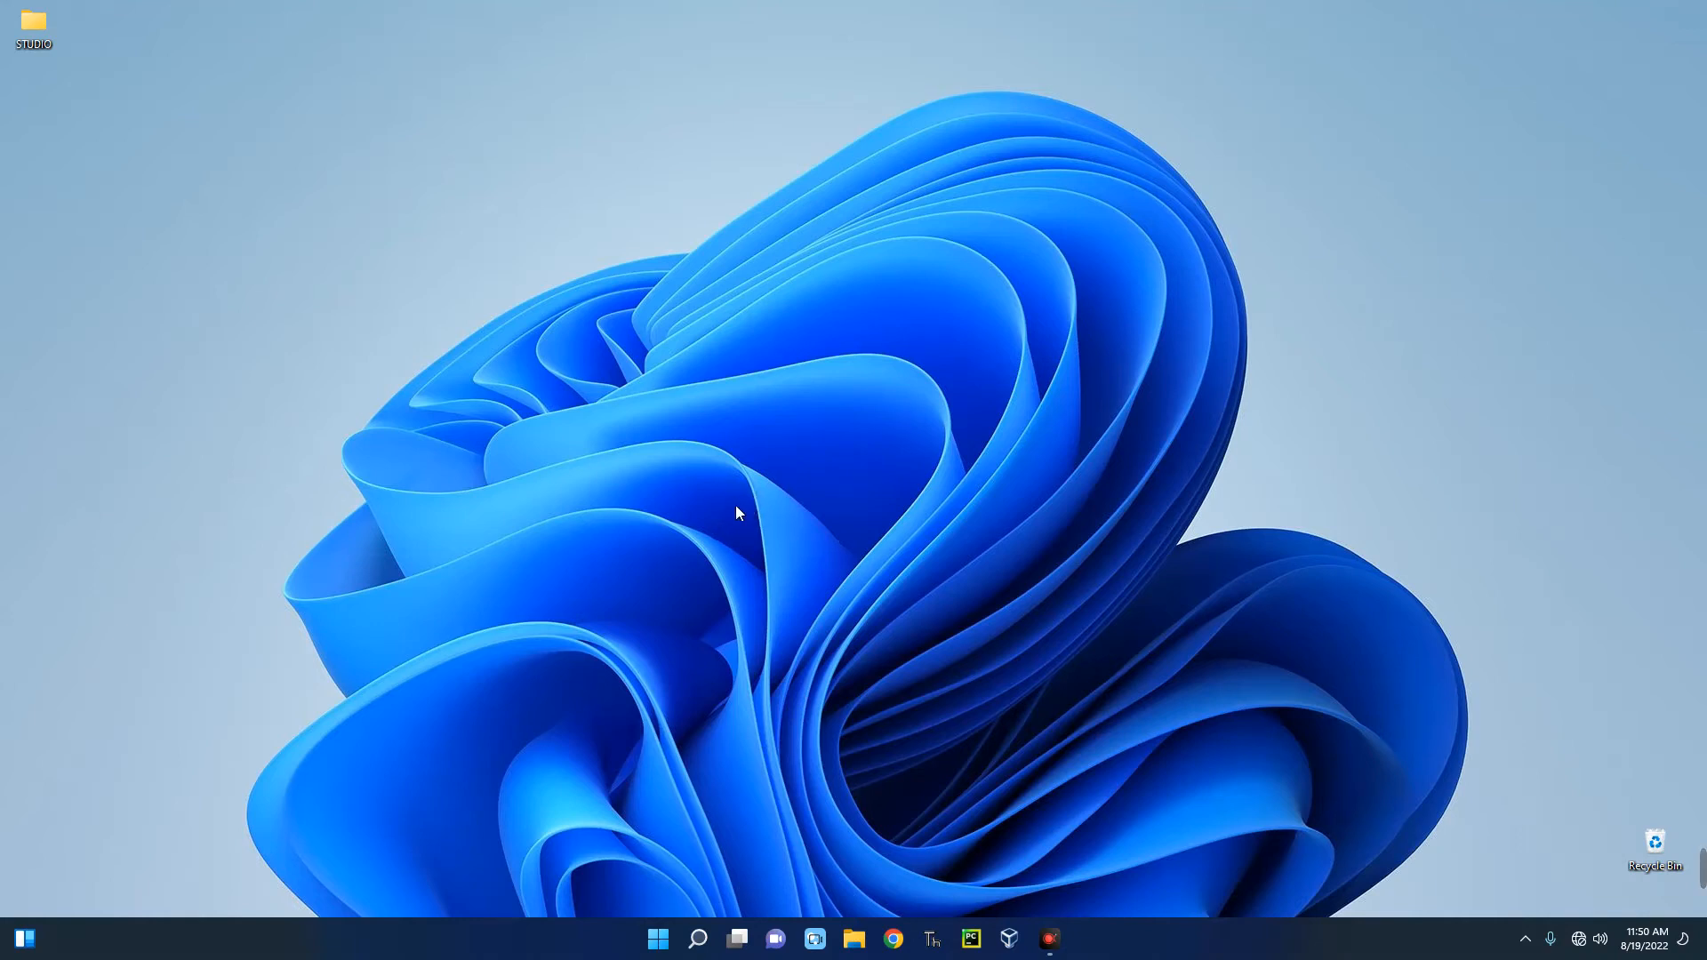
{"action": "mouse_move", "coordinate": [743, 502]}
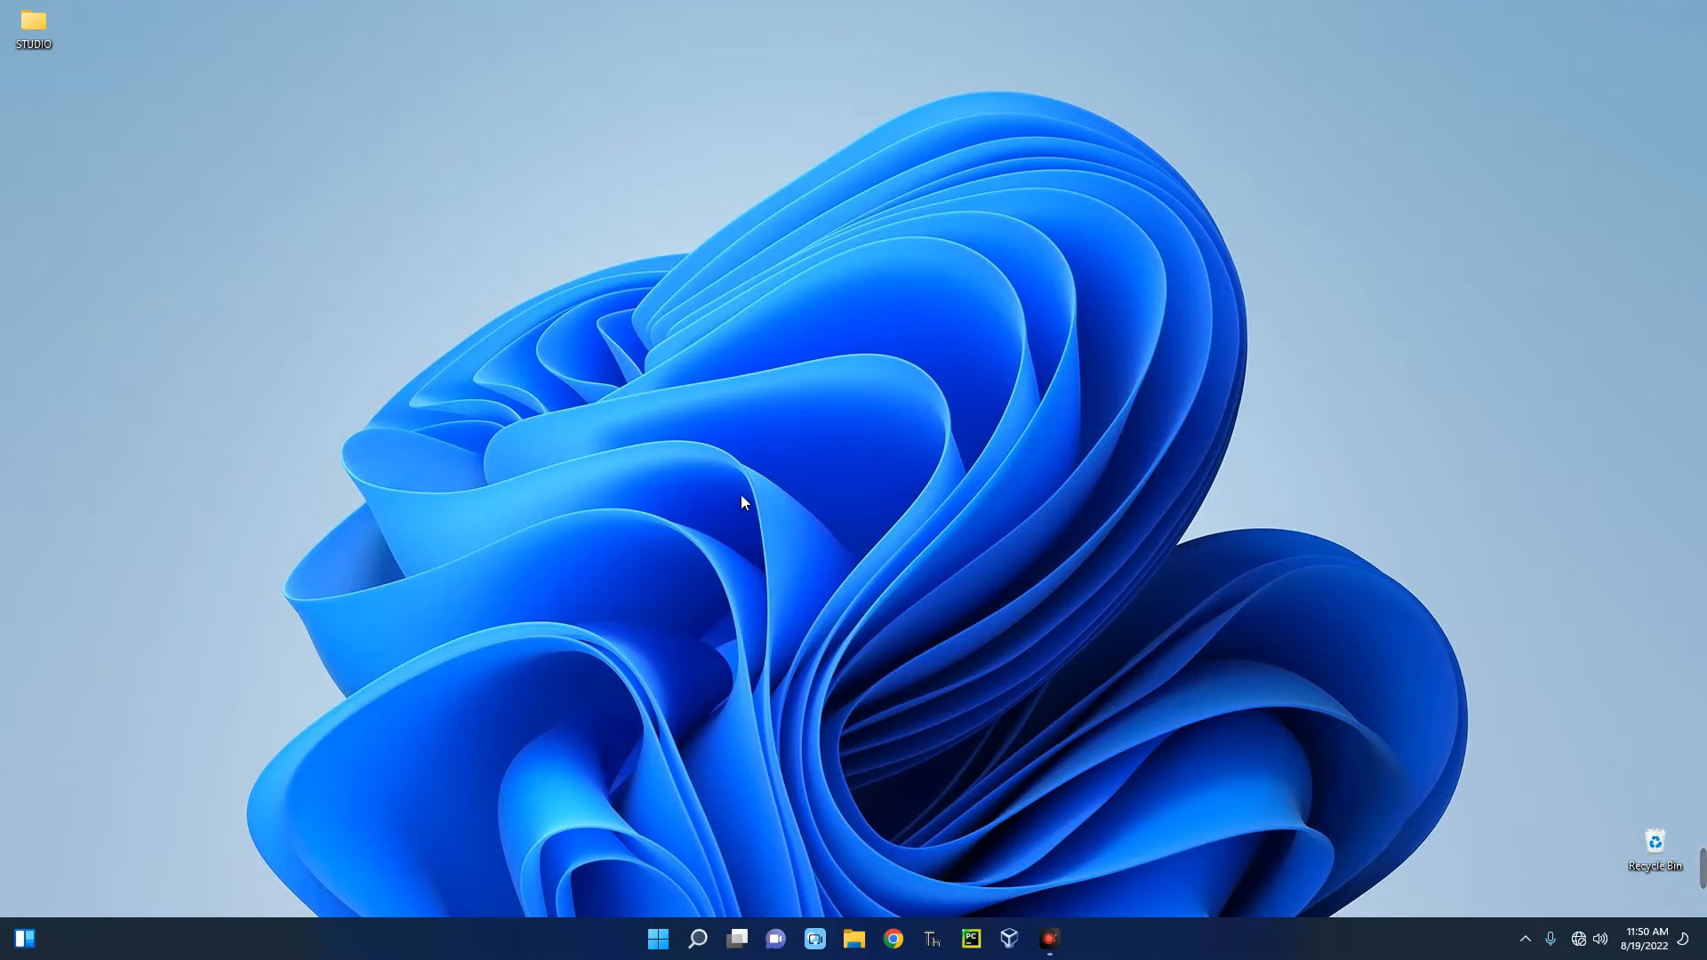
{"action": "mouse_move", "coordinate": [668, 366]}
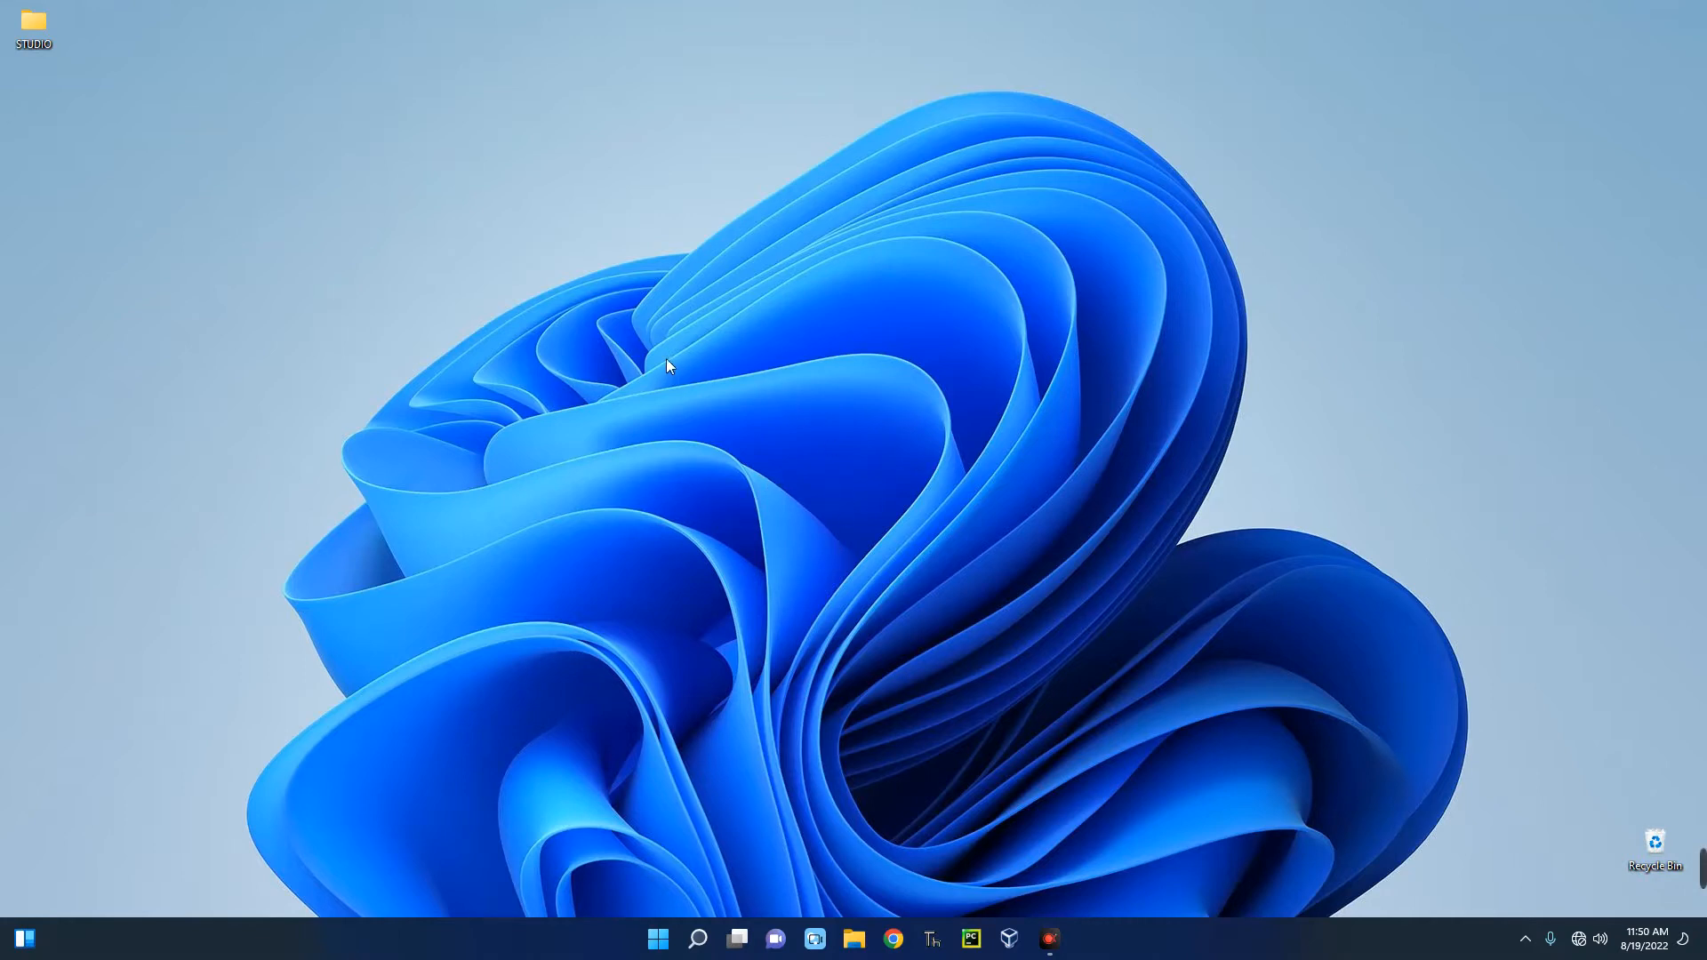
{"action": "mouse_move", "coordinate": [564, 332]}
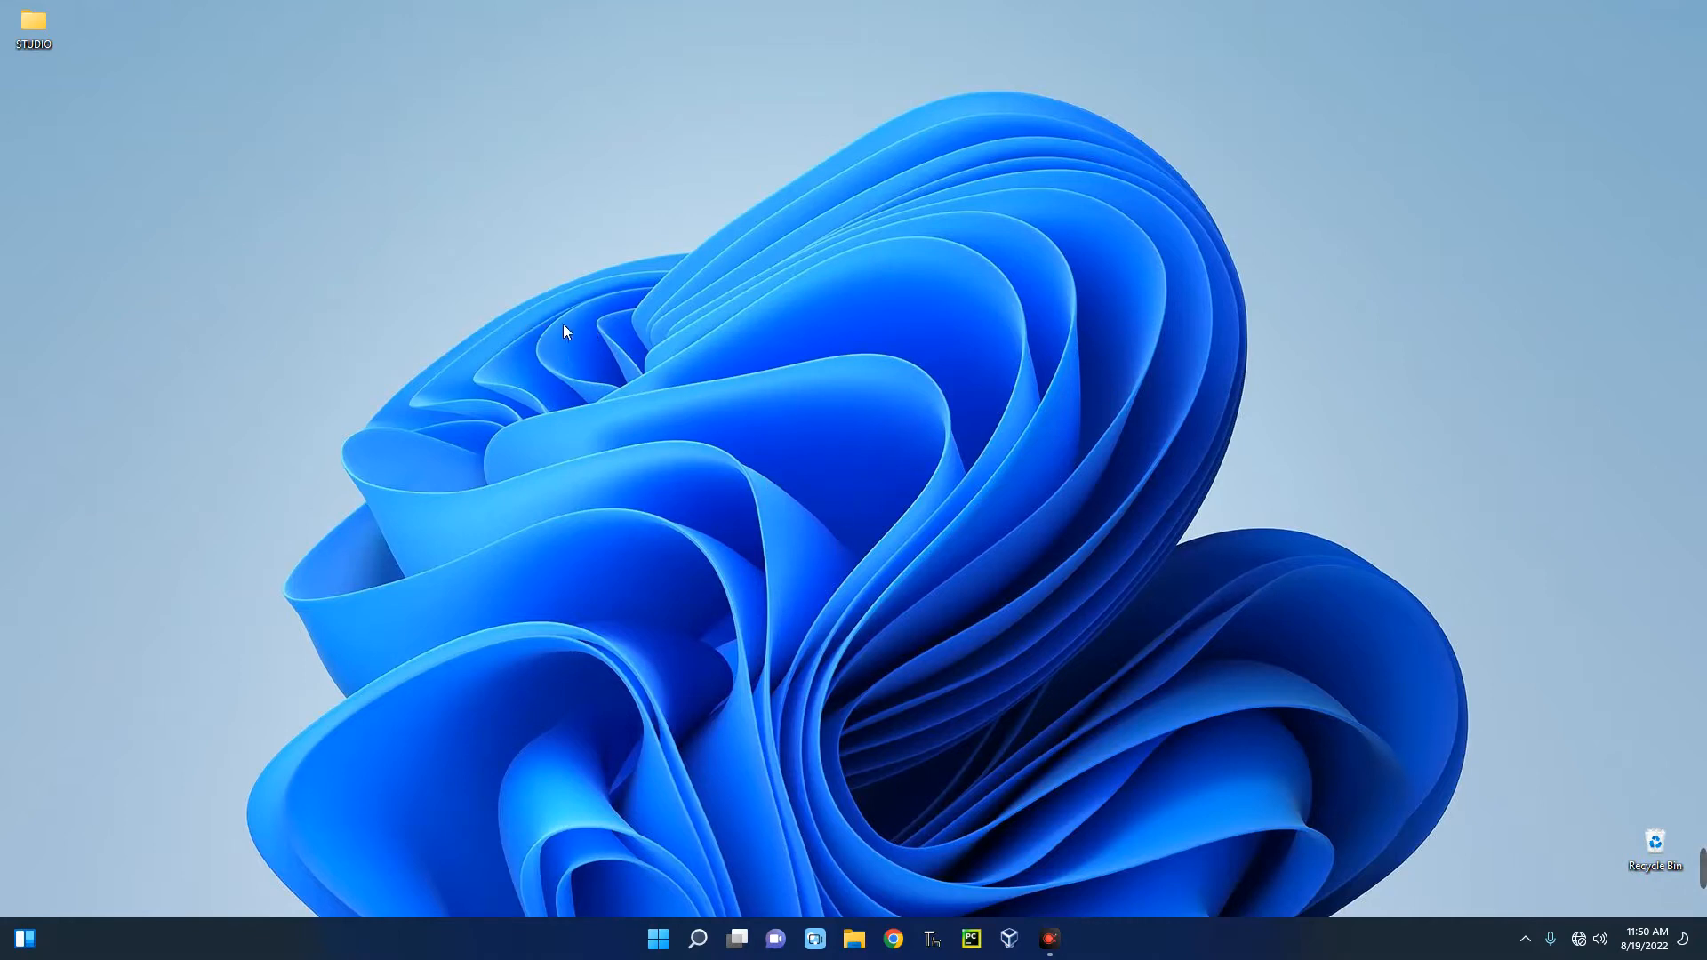
{"action": "mouse_move", "coordinate": [539, 335]}
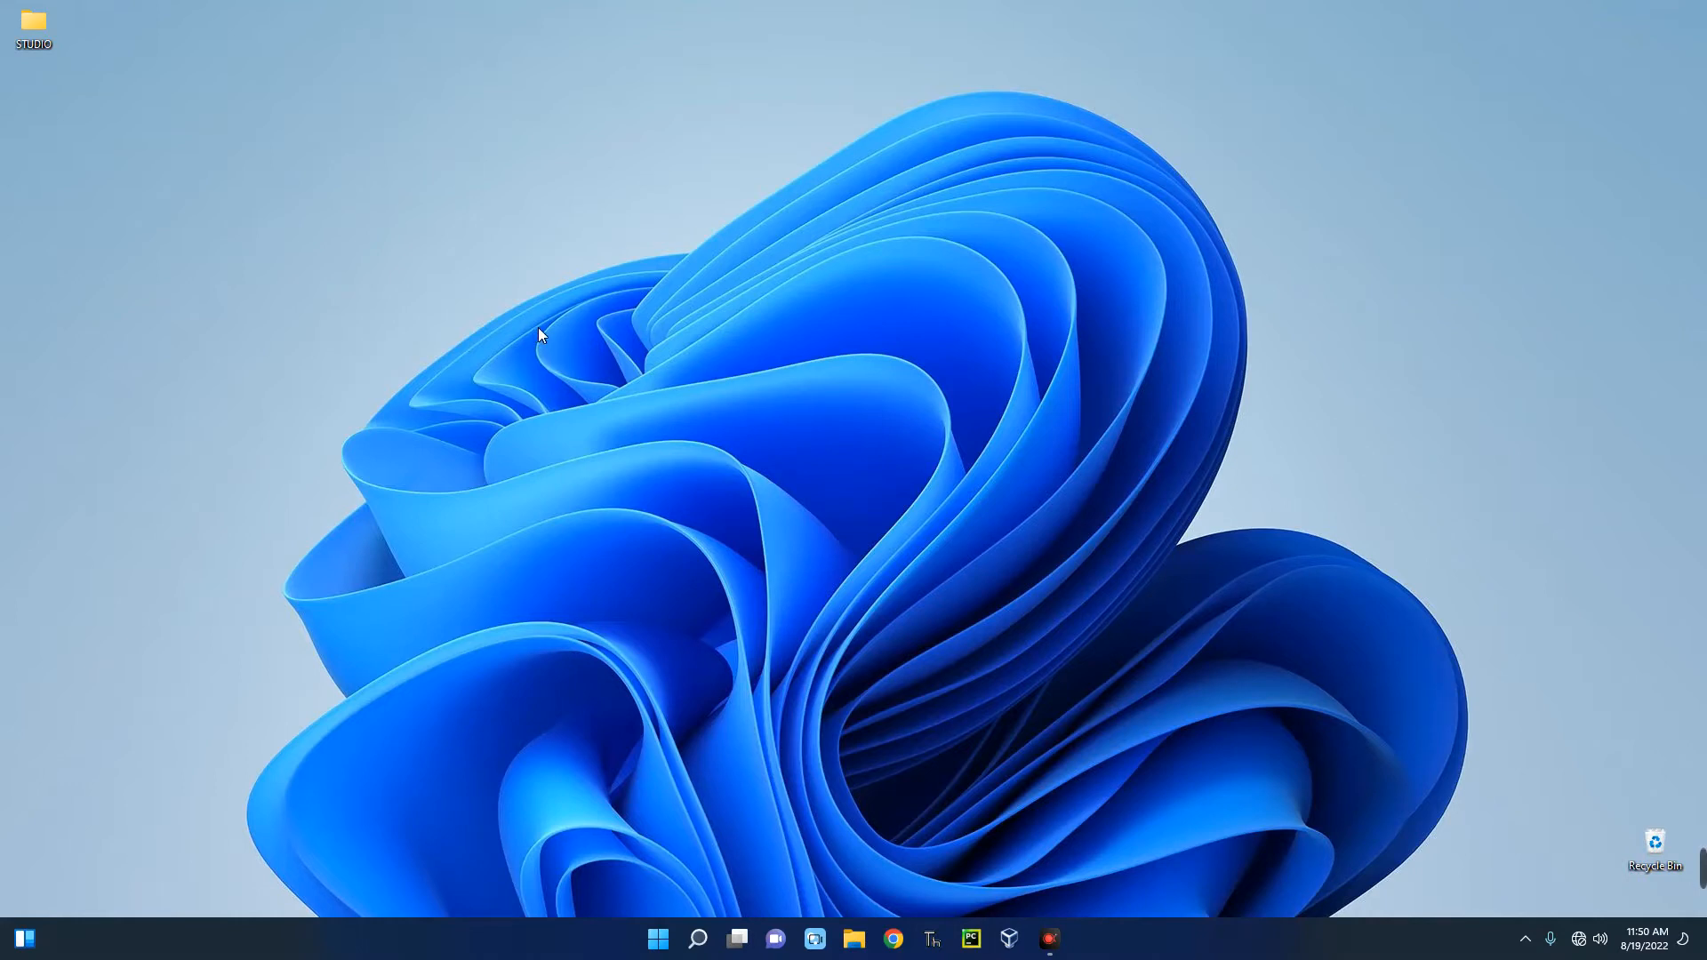
- Check Task Manager's CPU performance page, which shows Virtualization: Disabled, then close it
{"action": "key", "text": "ctrl+shift+esc"}
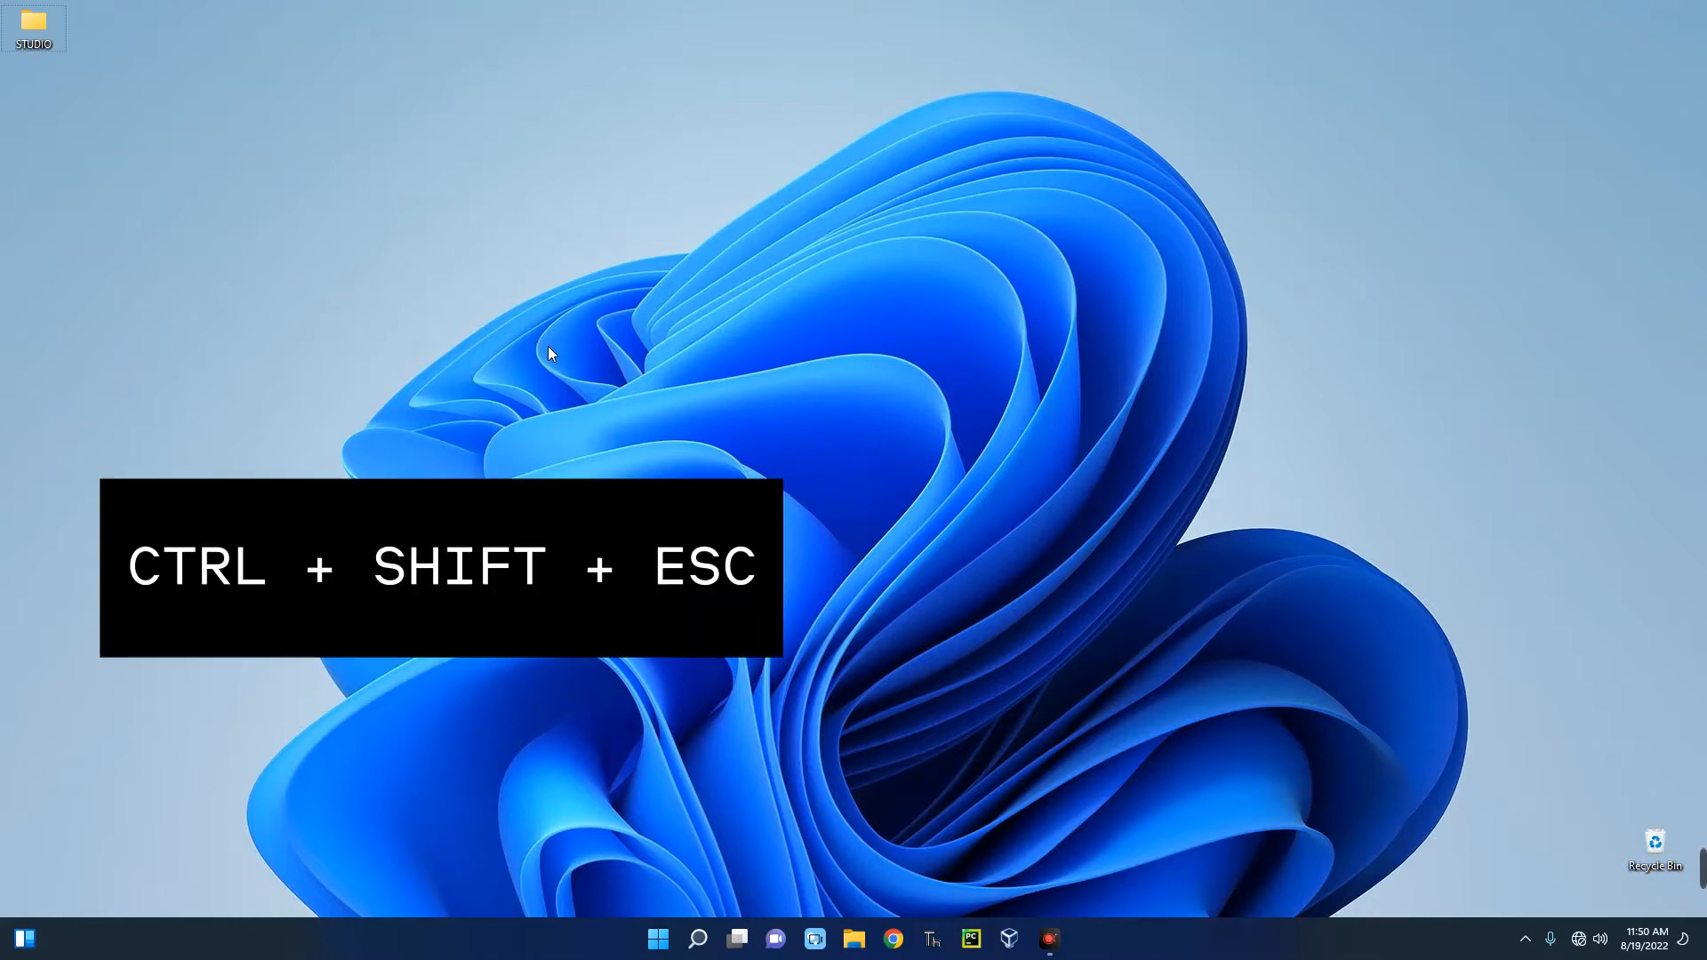
{"action": "key", "text": "ctrl+shift+esc"}
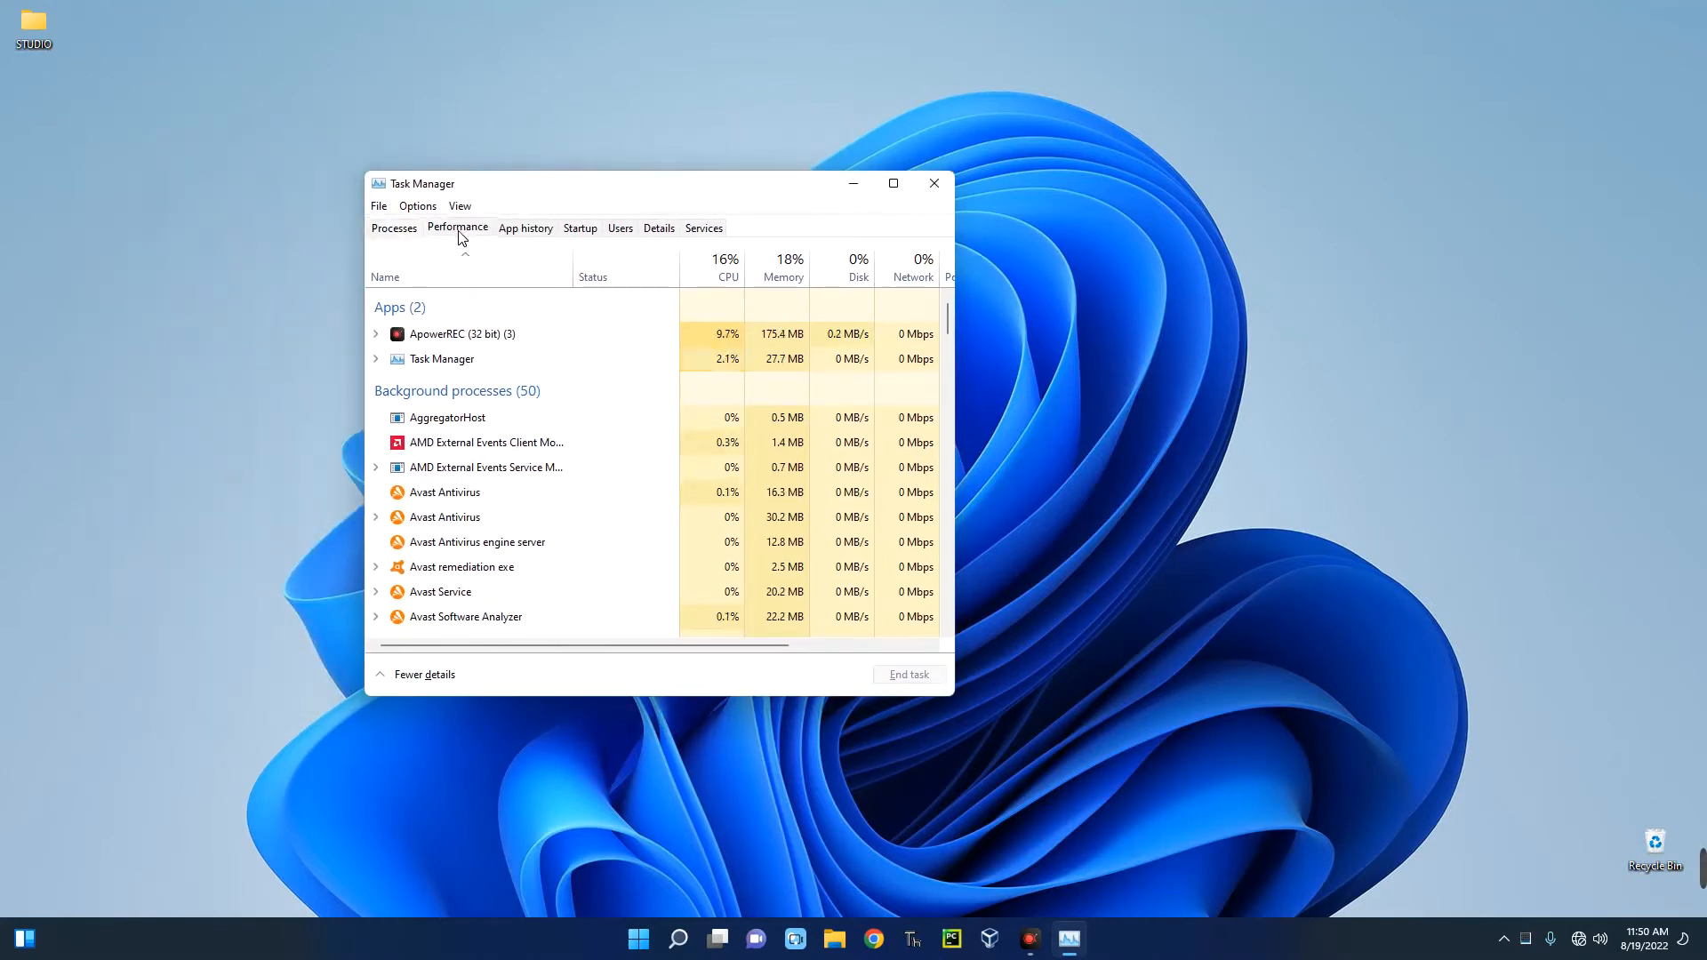
{"action": "left_click", "coordinate": [456, 228]}
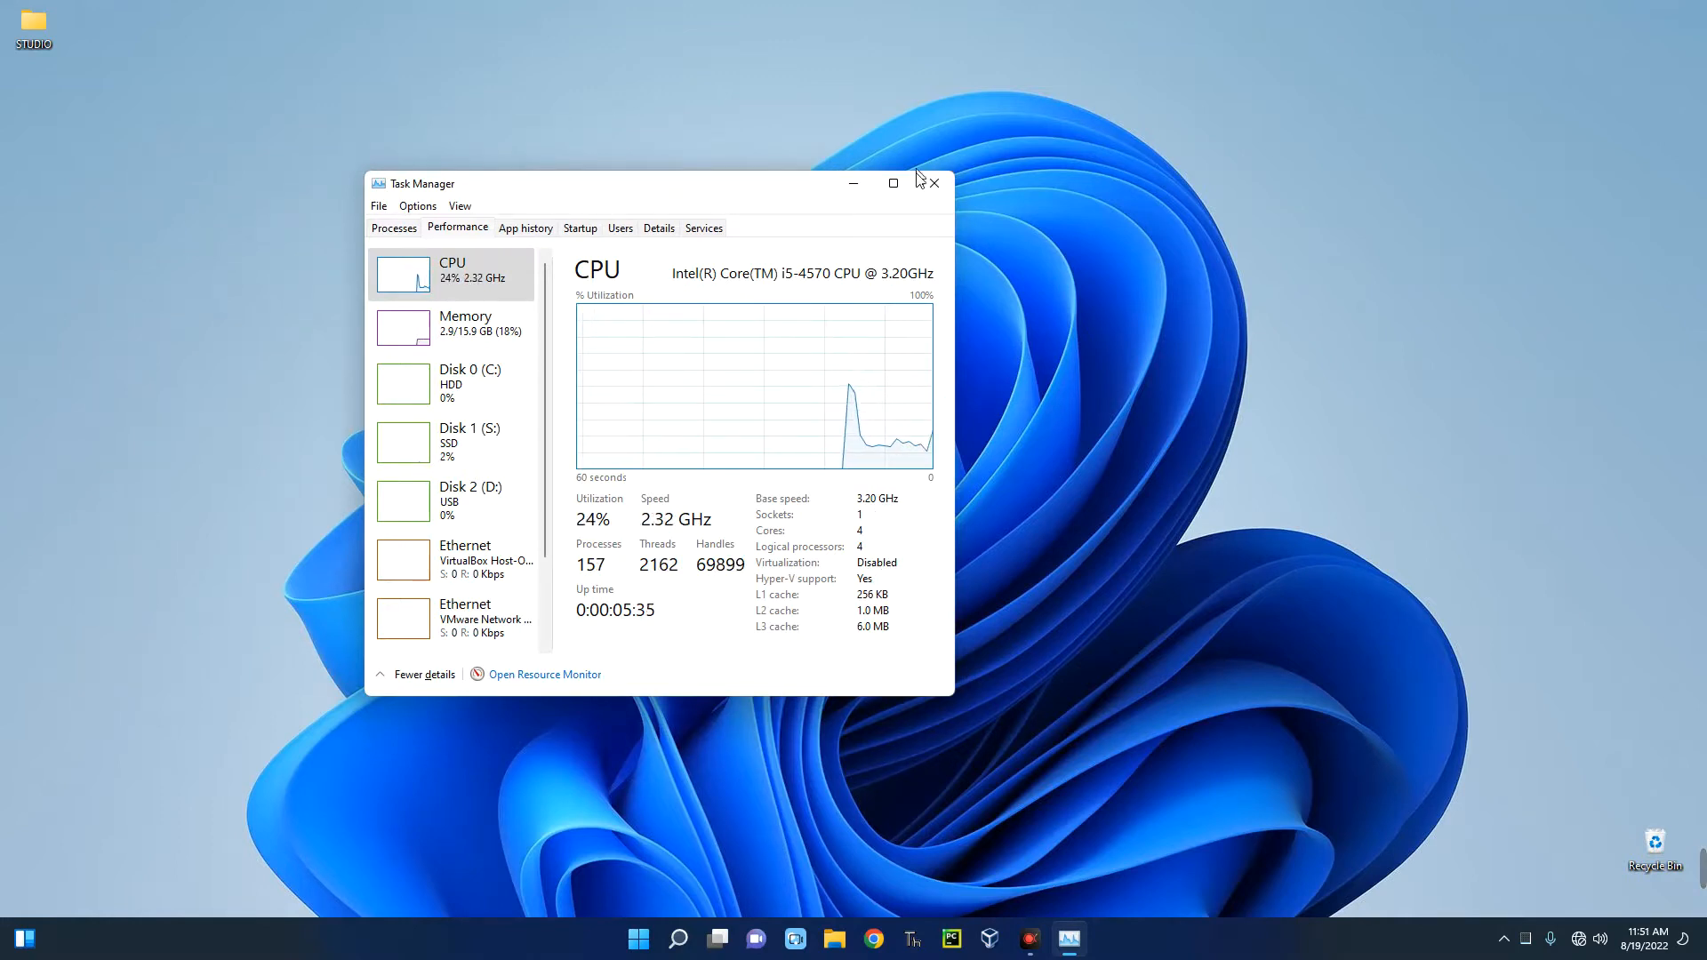
{"action": "left_click", "coordinate": [933, 181]}
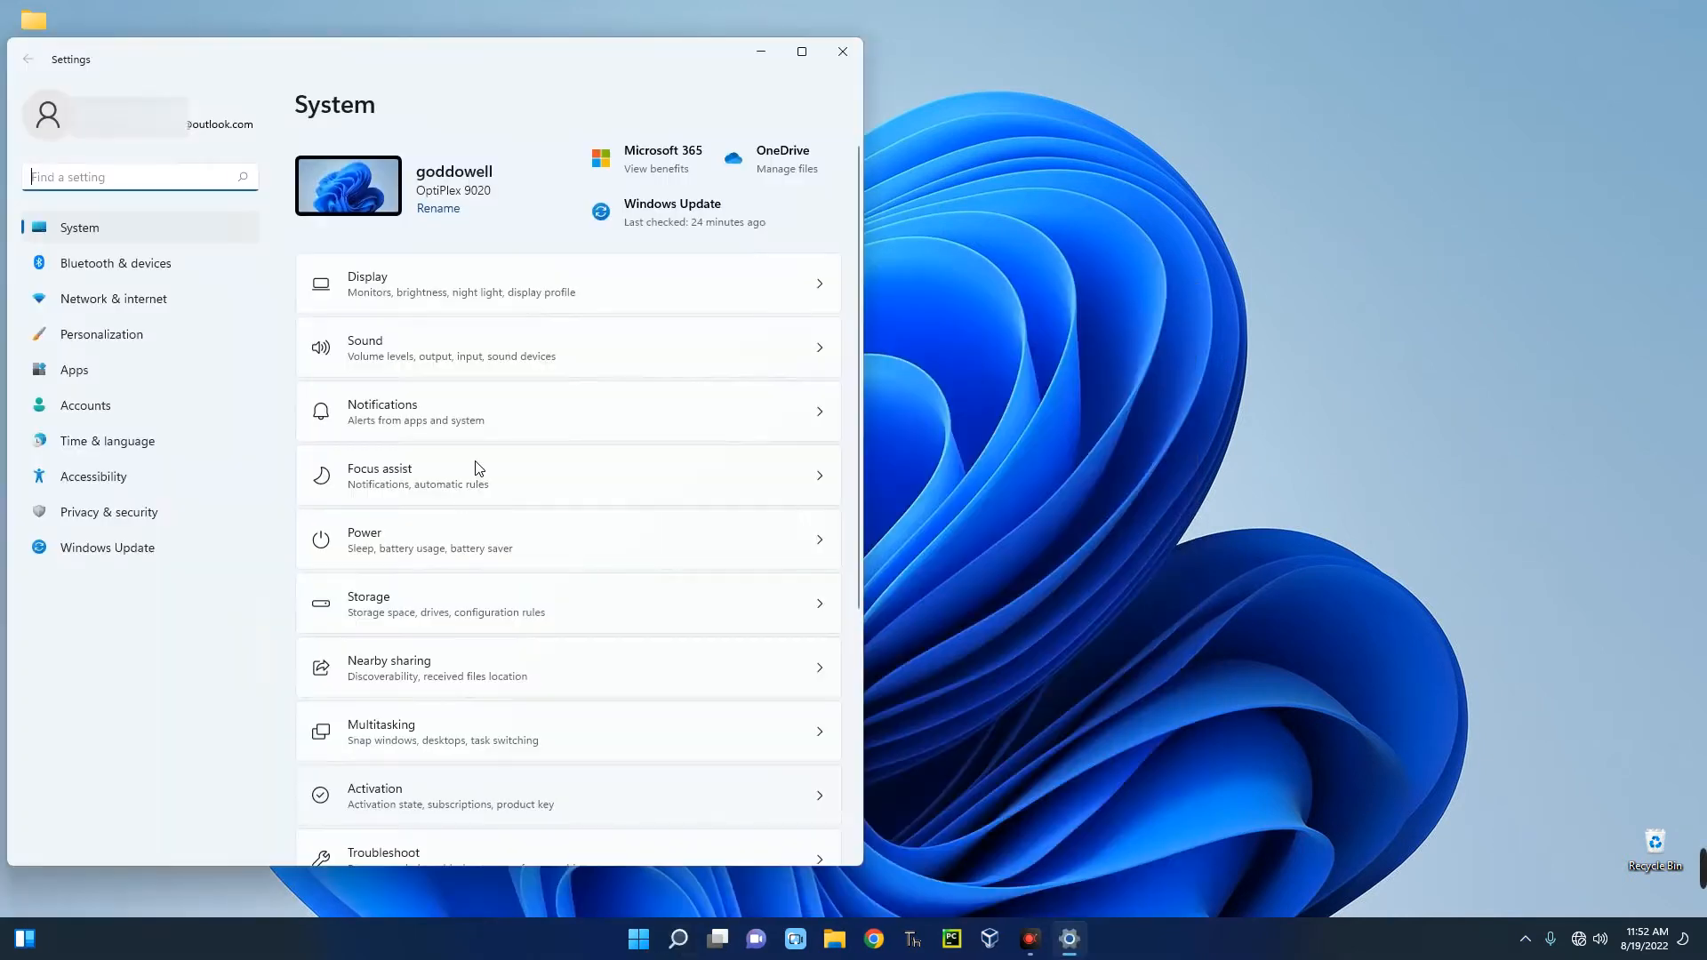
- Restart now under Advanced startup on the Recovery page, confirming the restart
{"action": "scroll", "scroll_direction": "down", "scroll_amount": 3}
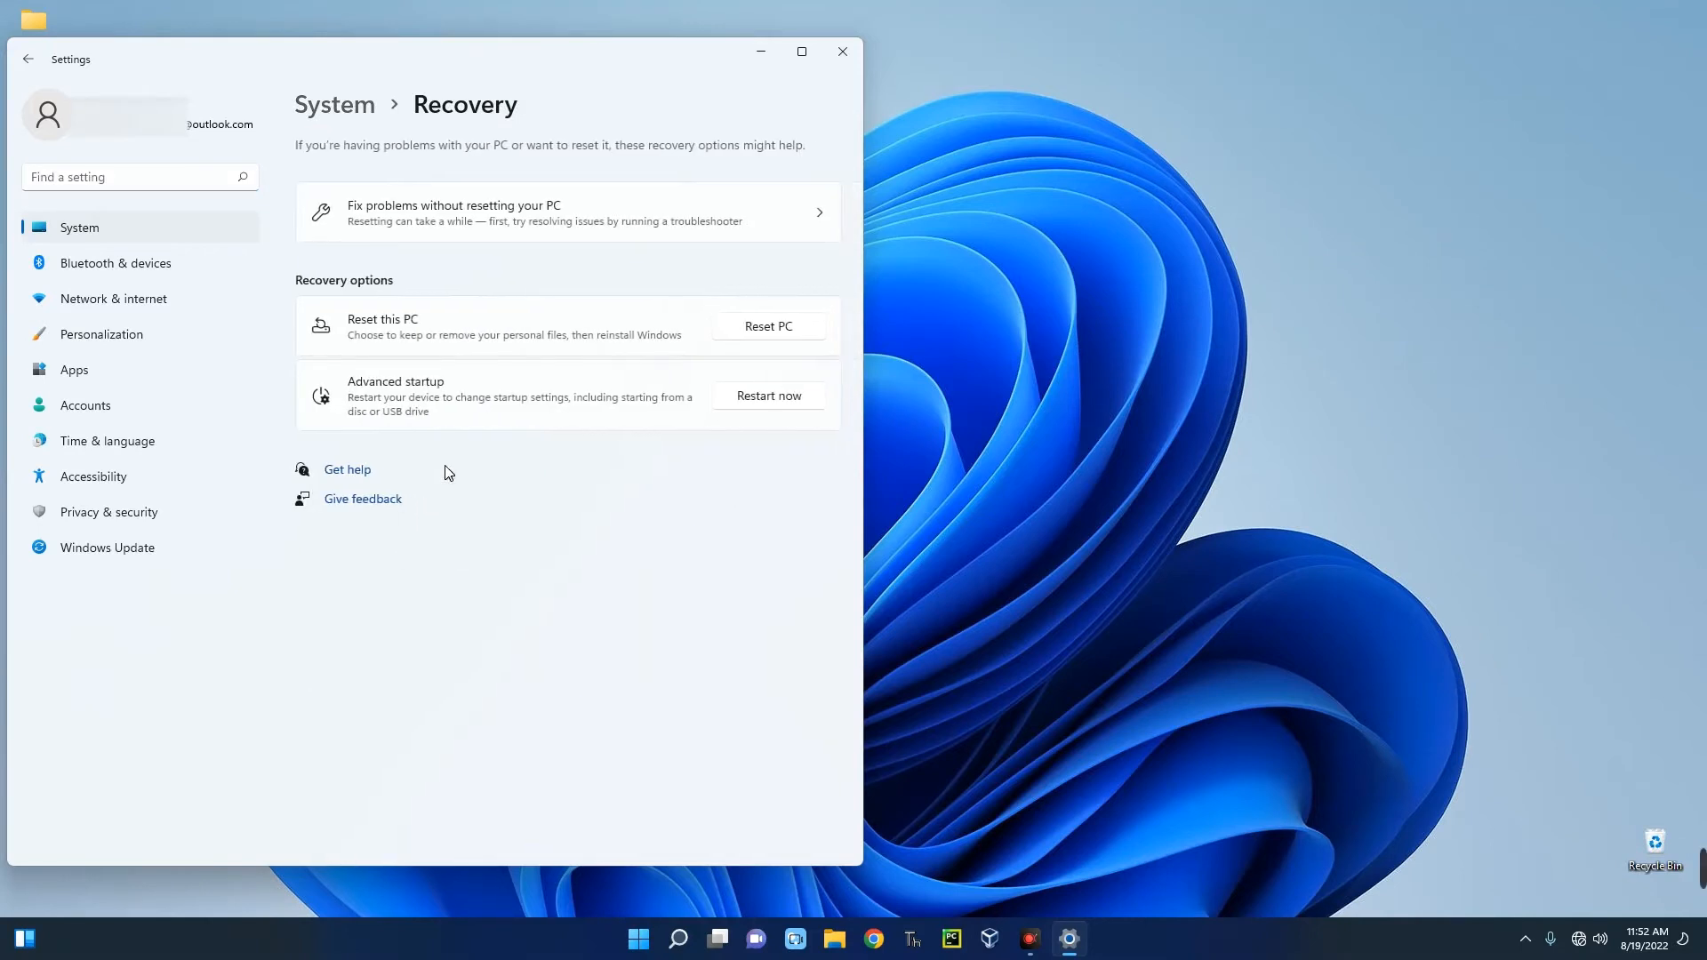
{"action": "mouse_move", "coordinate": [736, 406]}
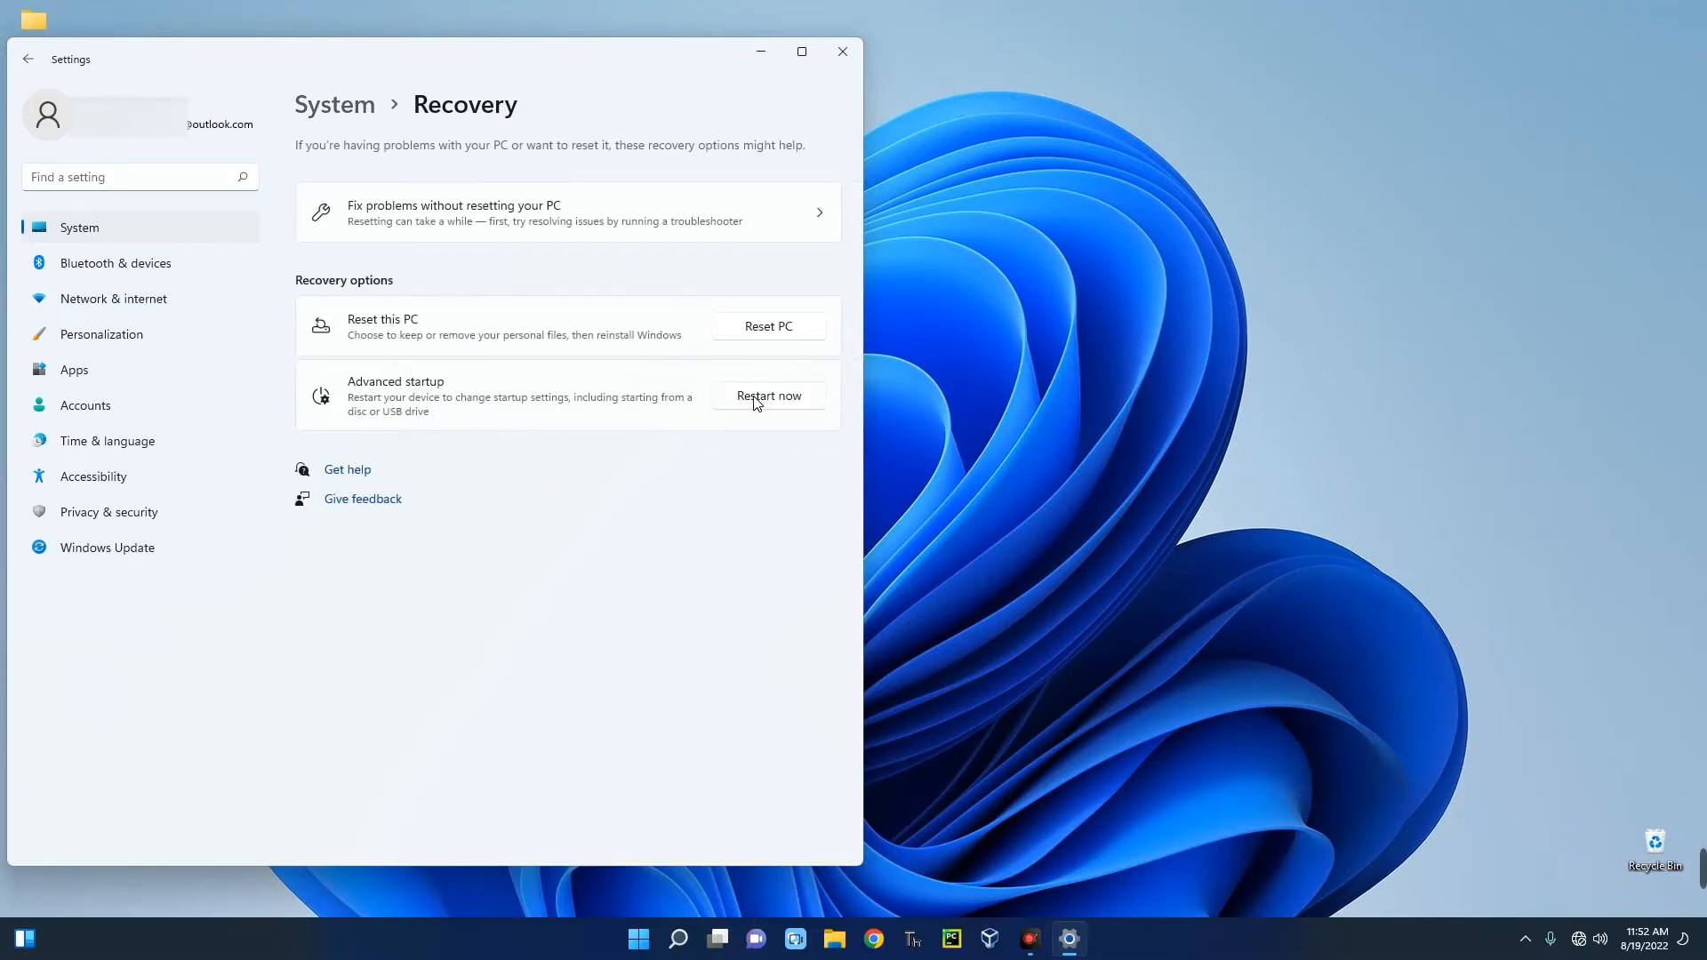
{"action": "left_click", "coordinate": [767, 395]}
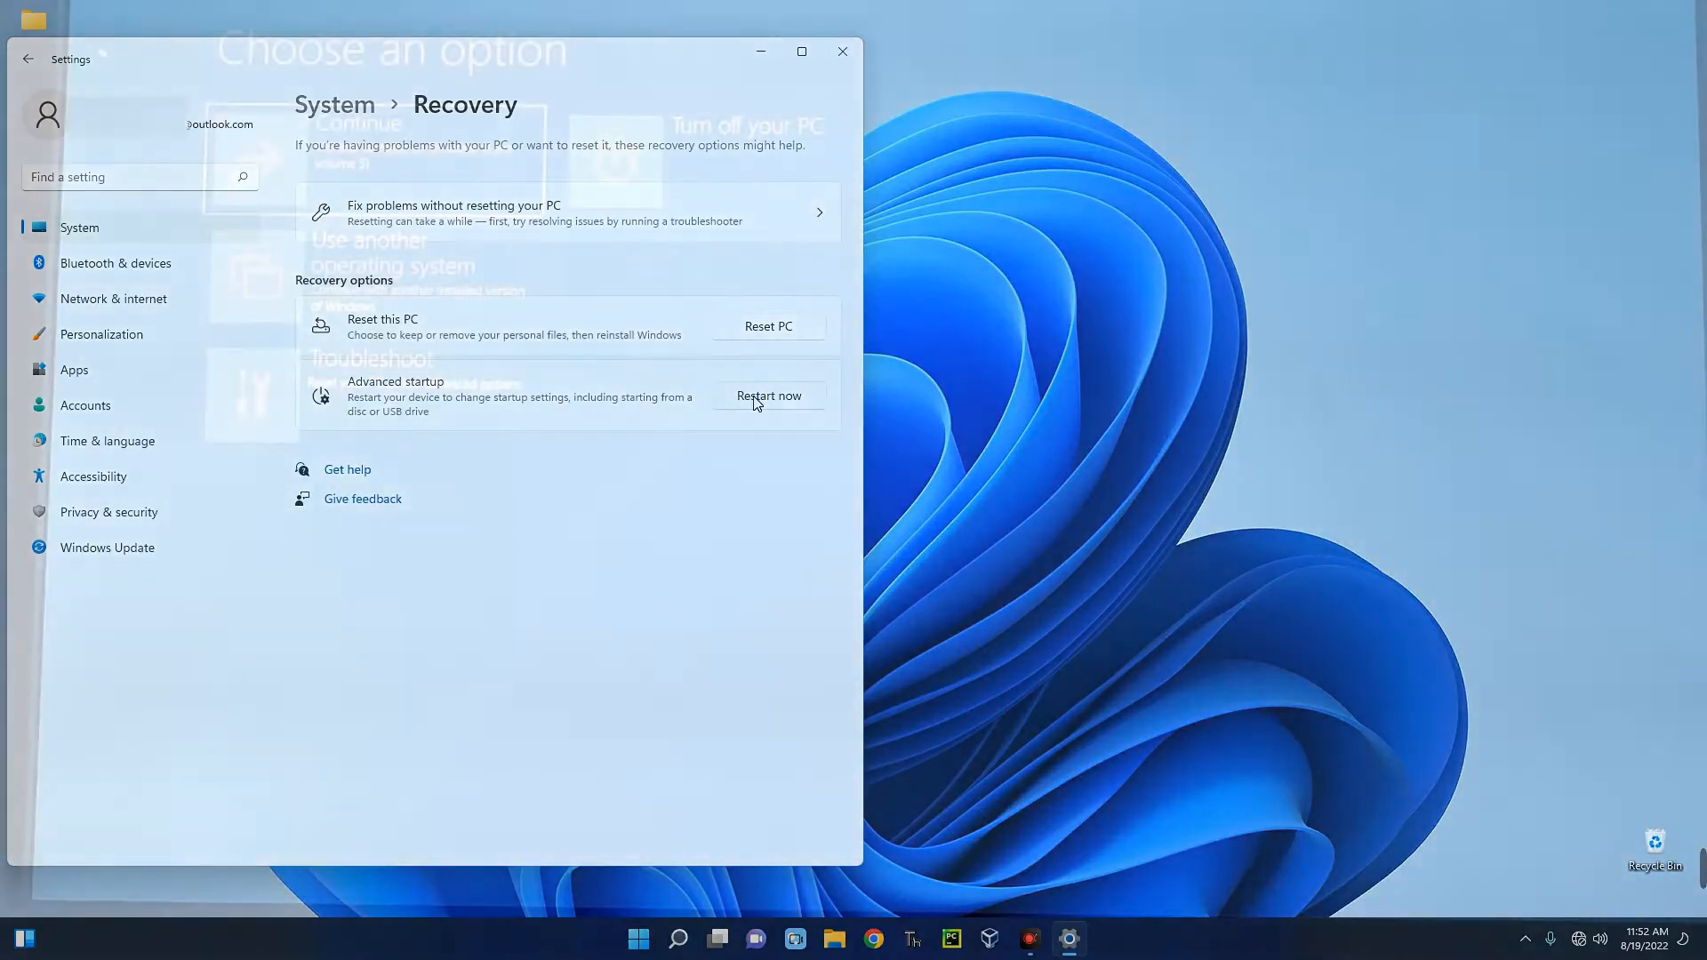
{"action": "left_click", "coordinate": [768, 395]}
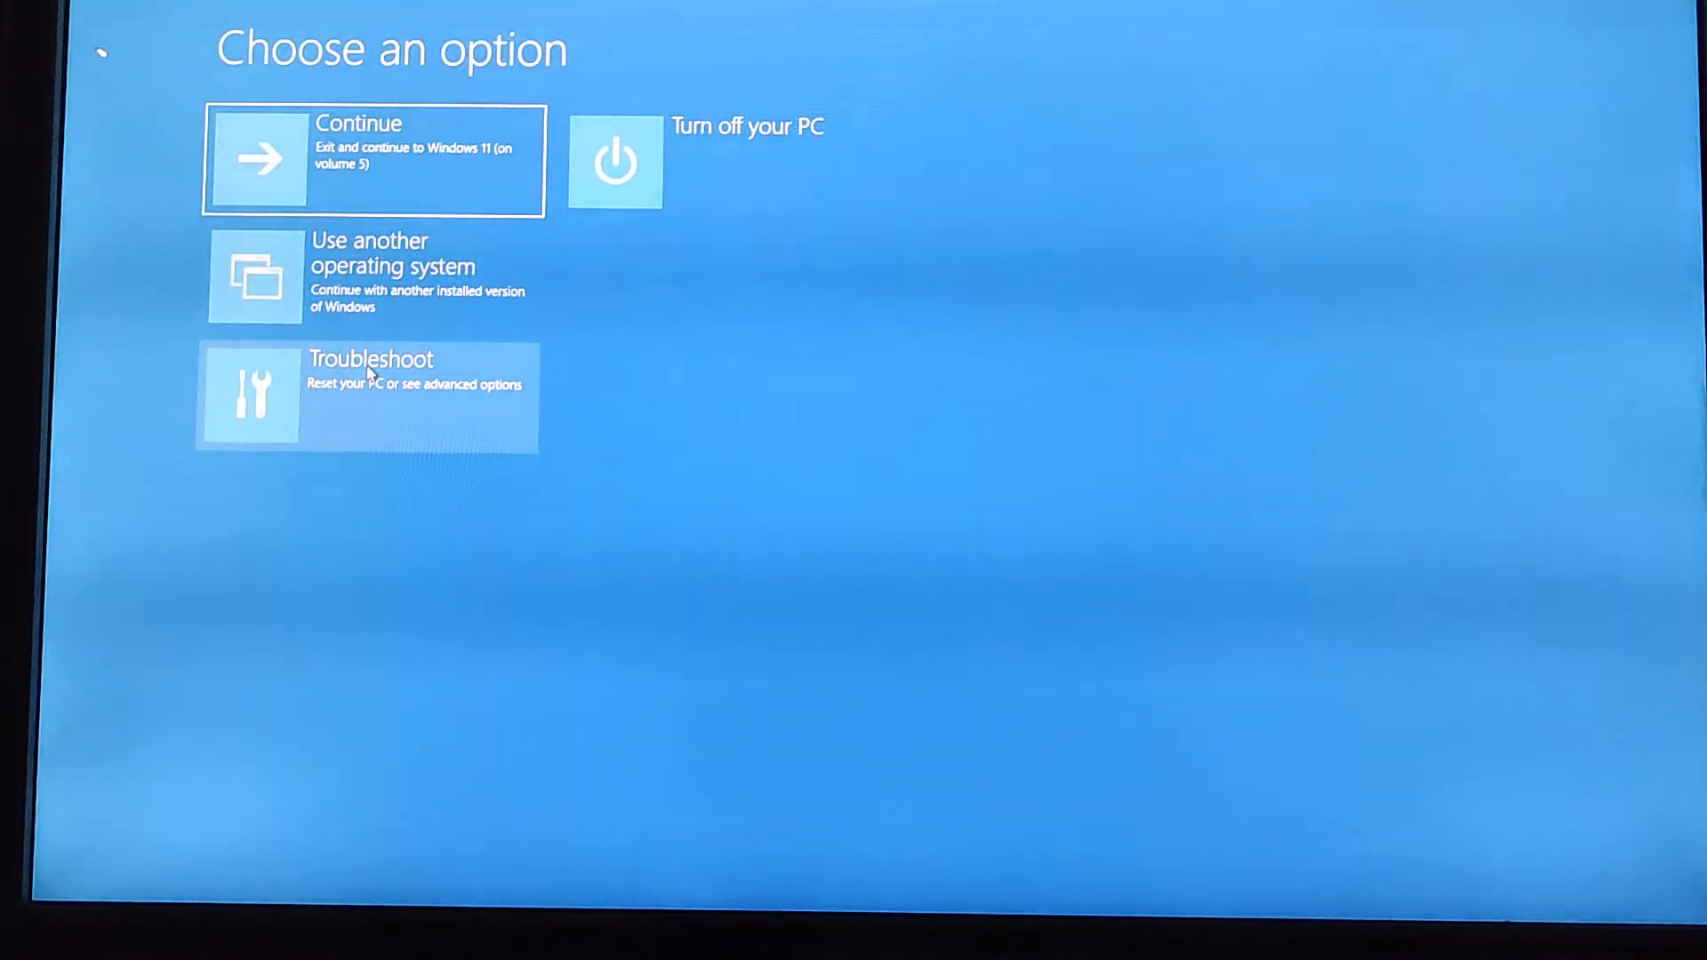
- Go through Troubleshoot to UEFI Firmware Settings and restart into the BIOS
{"action": "left_click", "coordinate": [367, 395]}
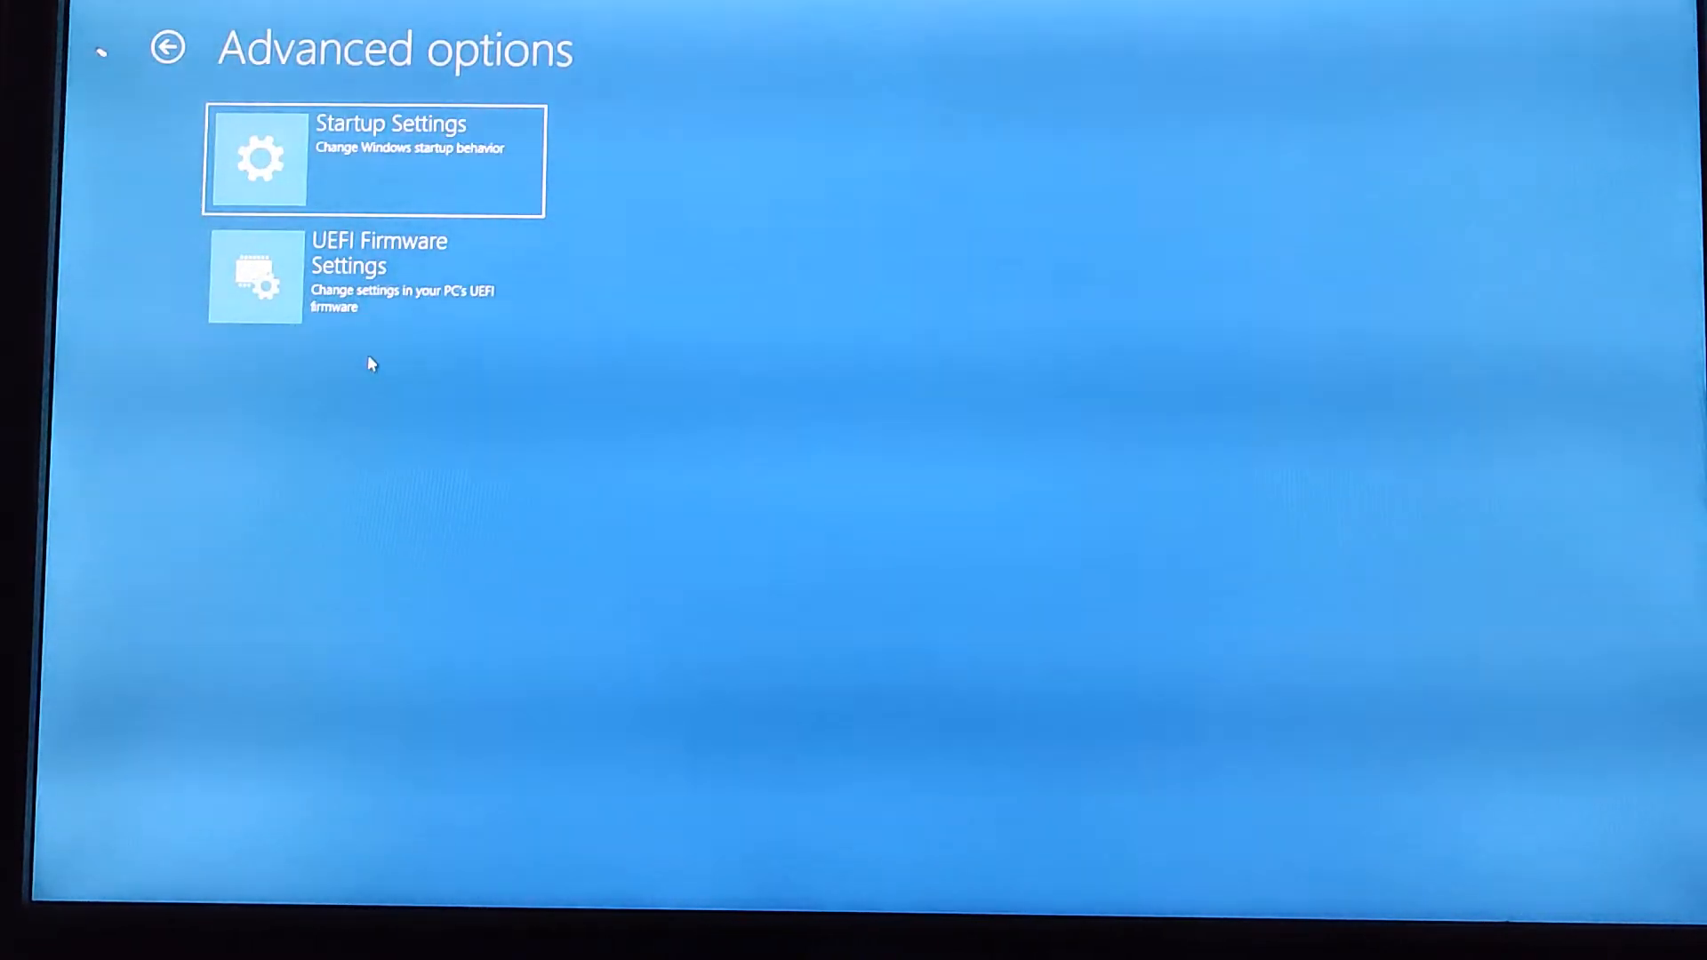
{"action": "left_click", "coordinate": [370, 279]}
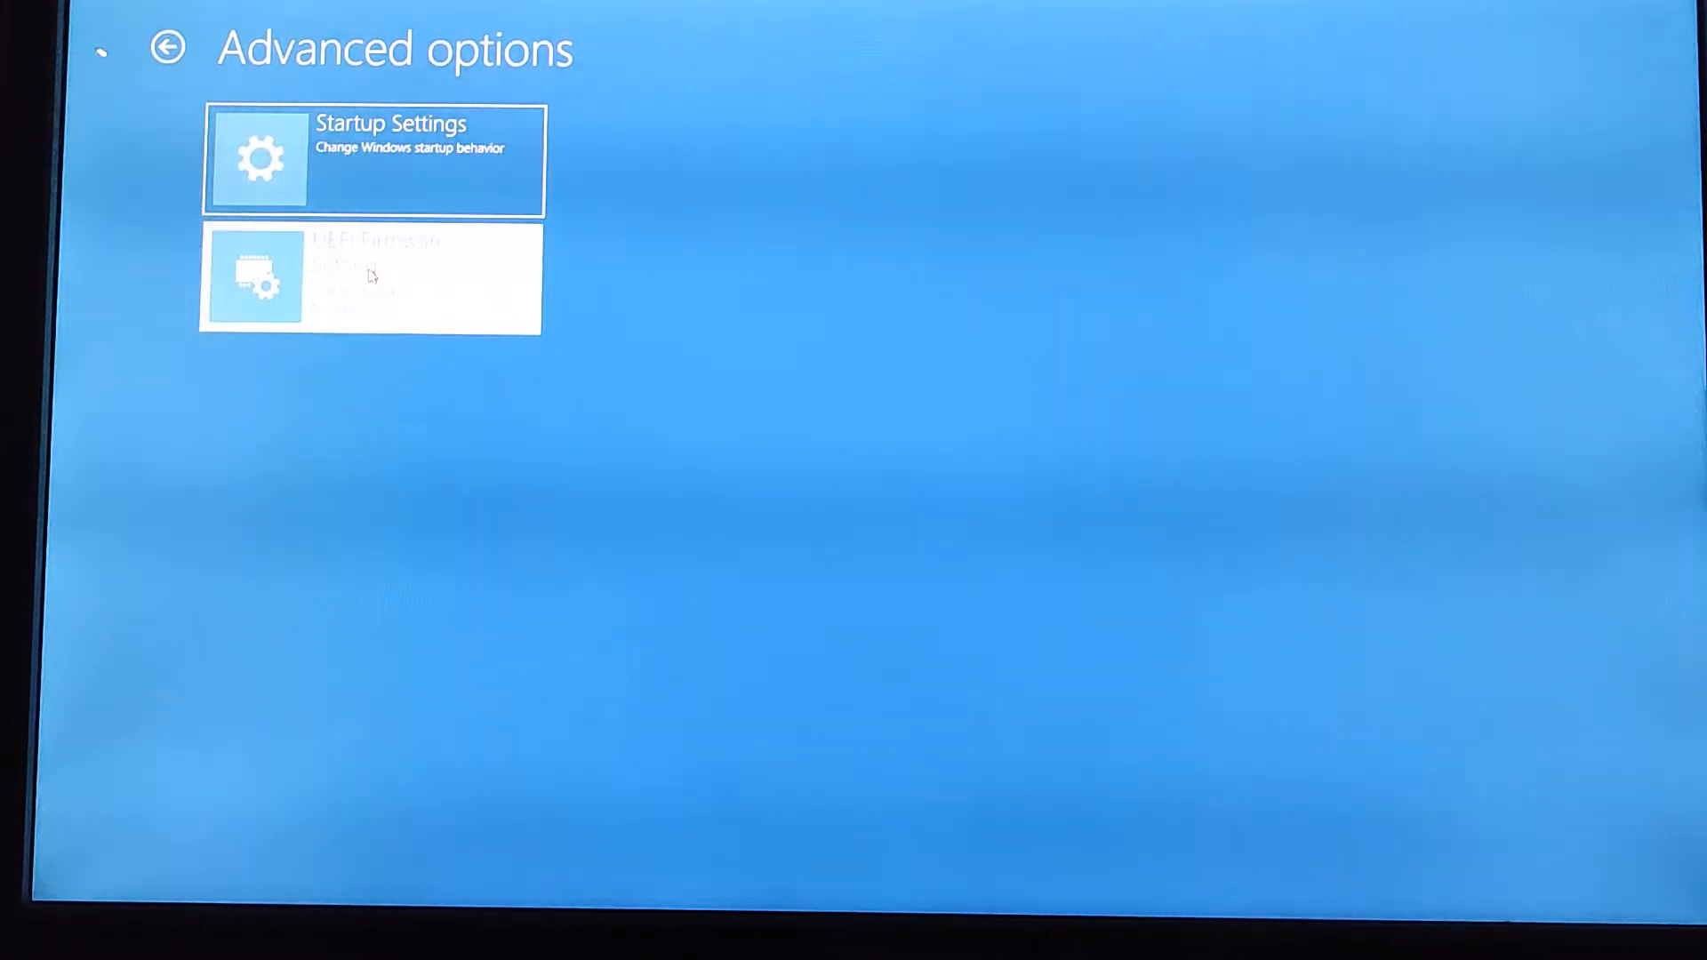
{"action": "left_click", "coordinate": [369, 278]}
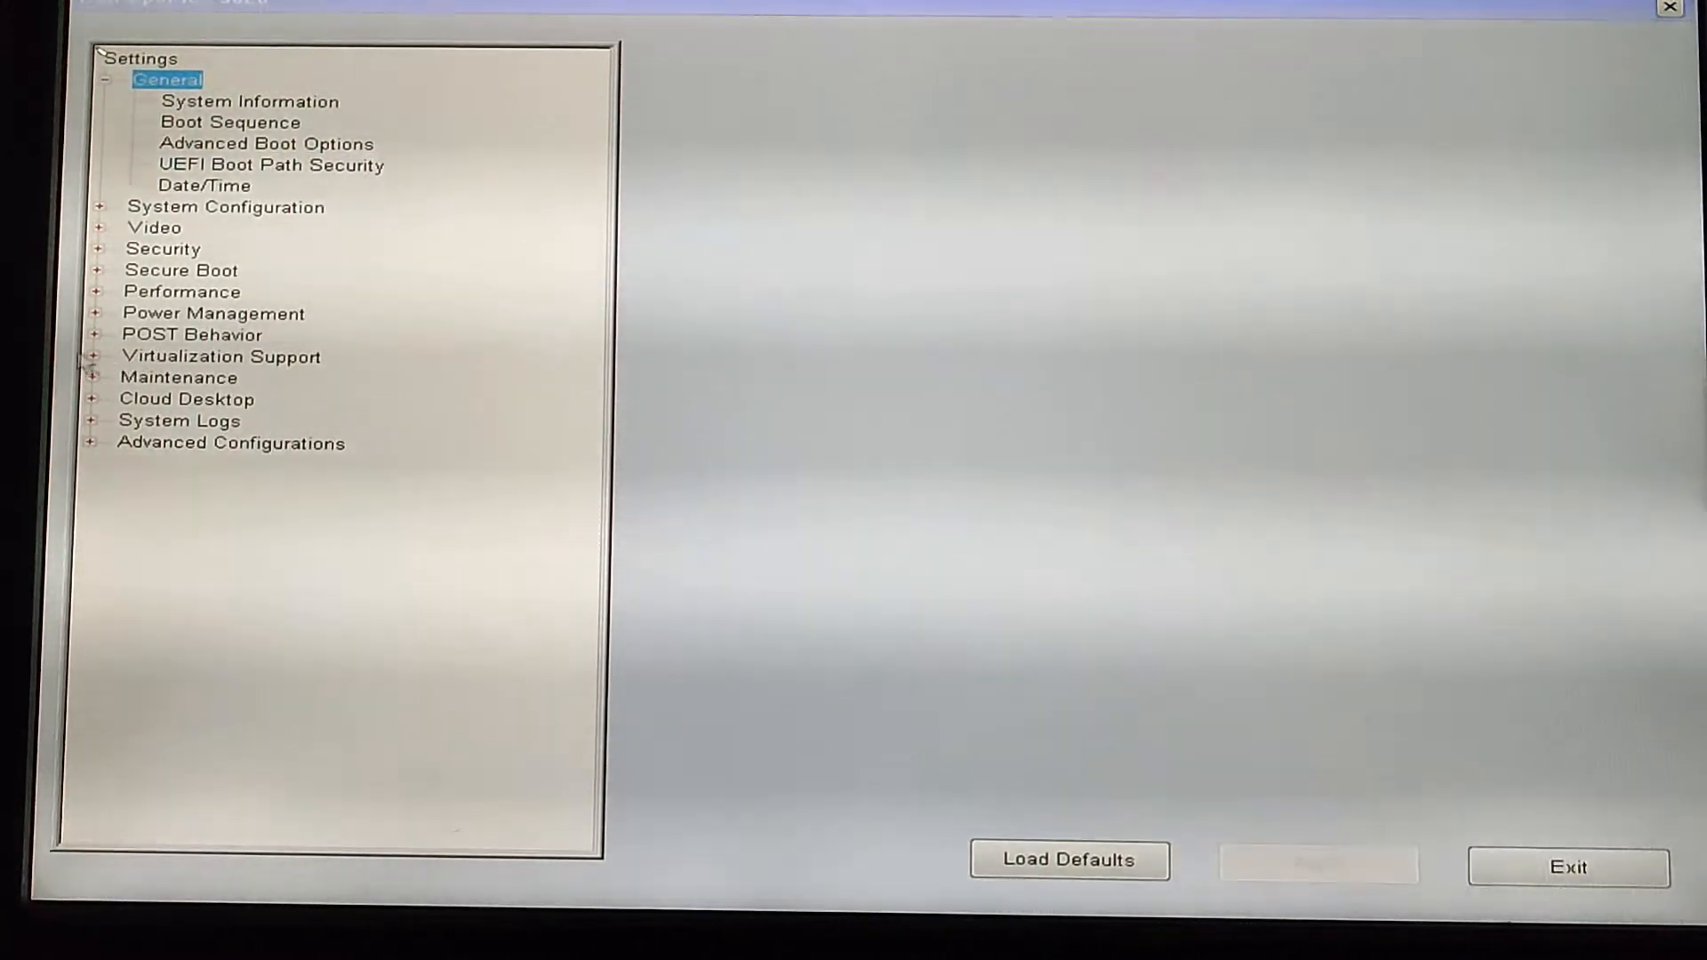
- Tick Enable Intel Virtualization Technology under Virtualization Support and apply the change
{"action": "left_click", "coordinate": [95, 356]}
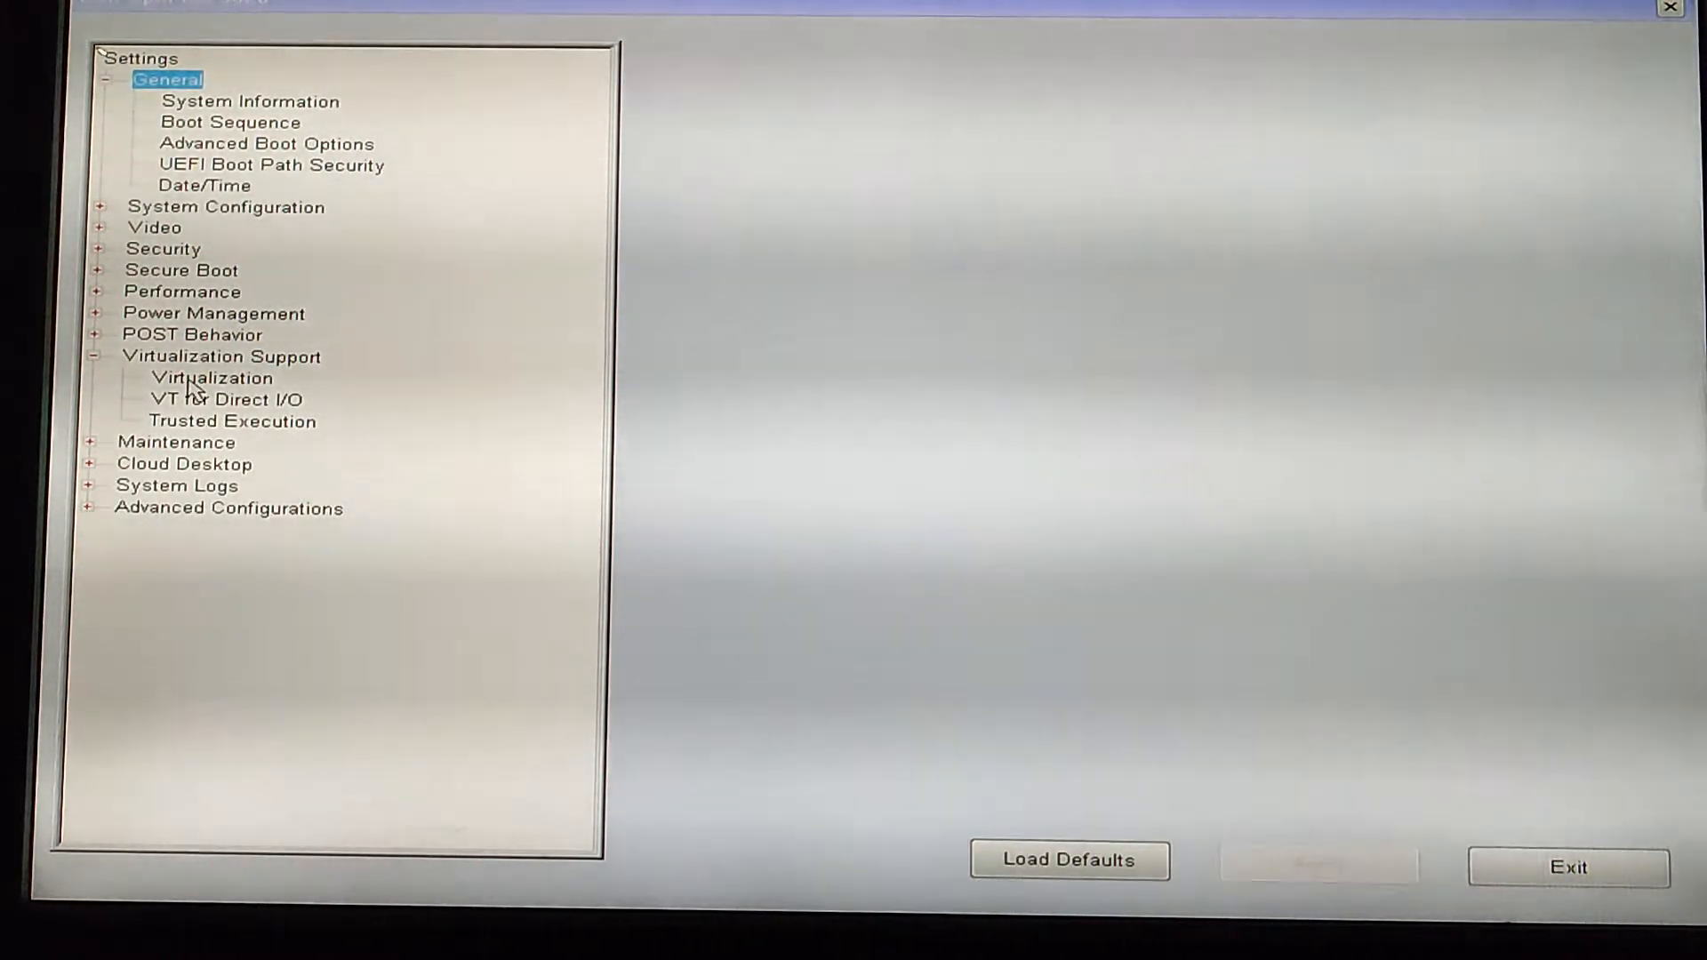
{"action": "left_click", "coordinate": [211, 378]}
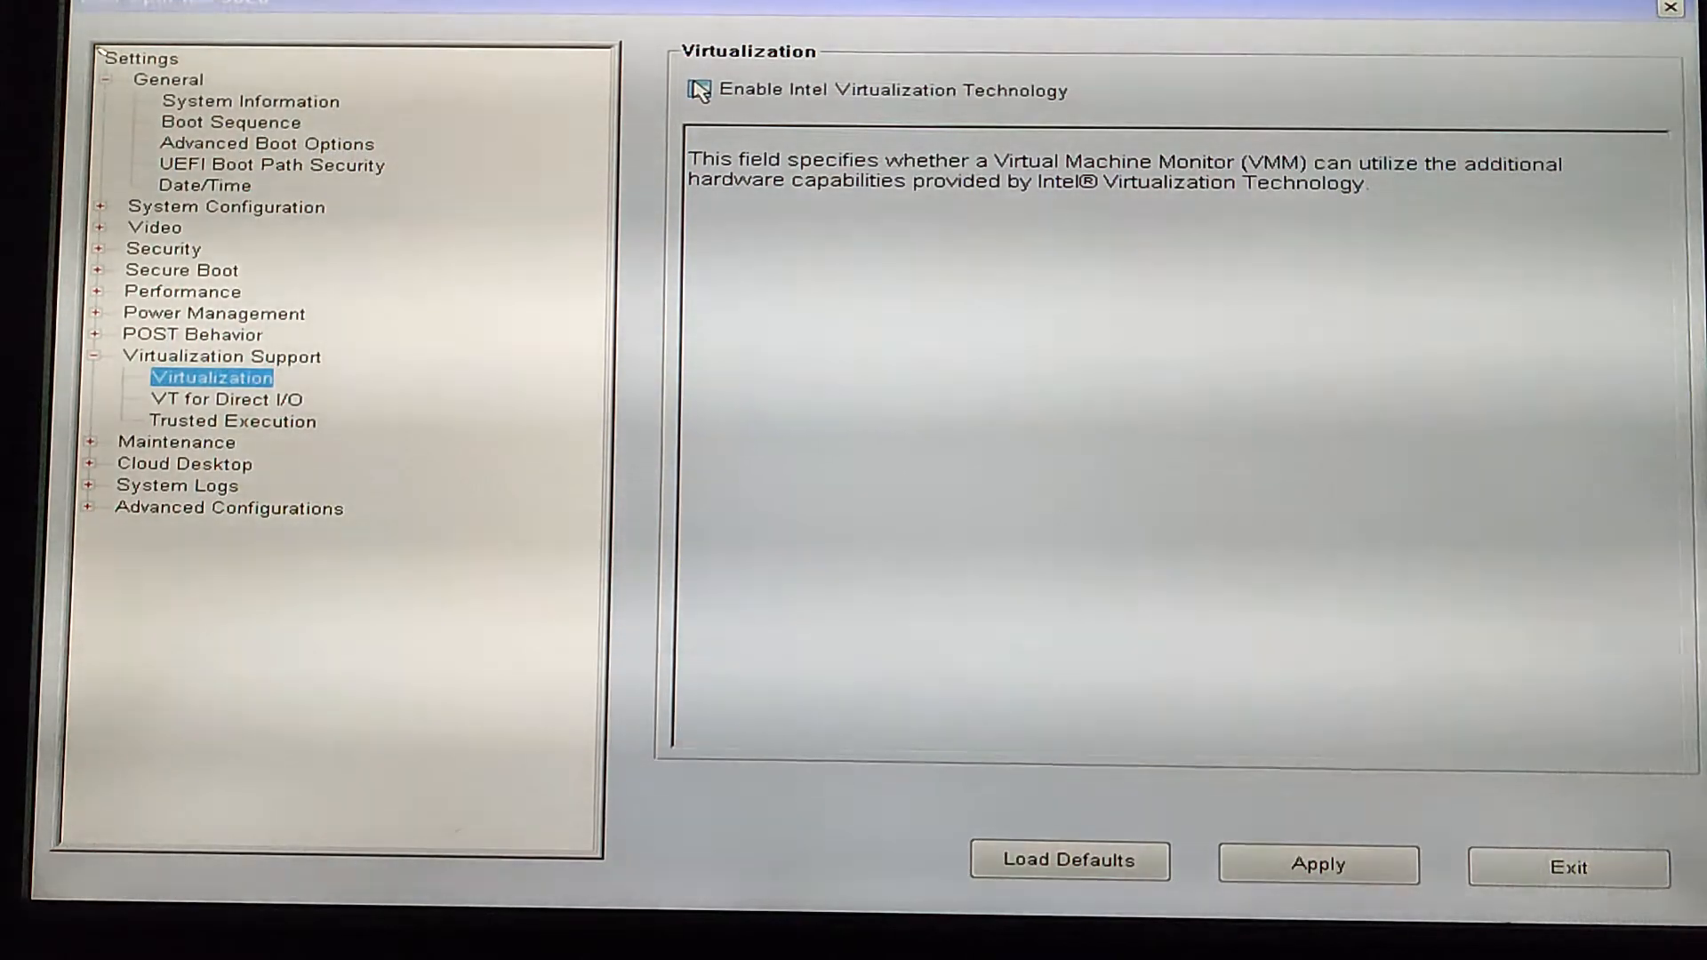
{"action": "left_click", "coordinate": [698, 91]}
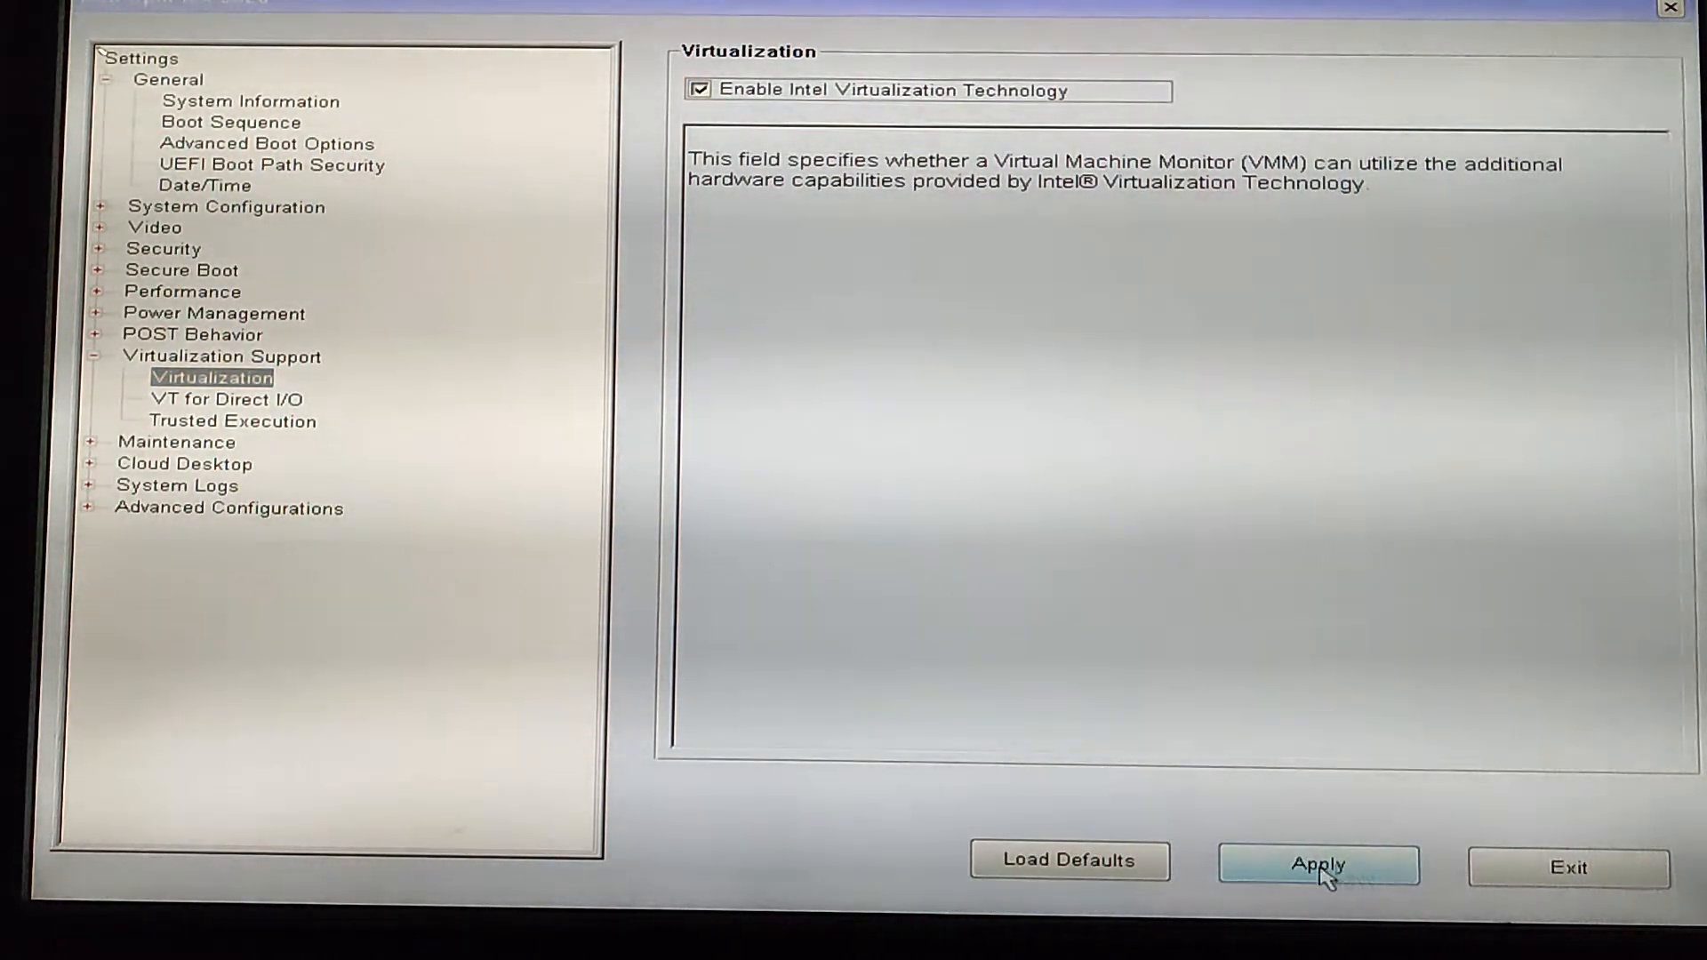
{"action": "left_click", "coordinate": [1319, 862]}
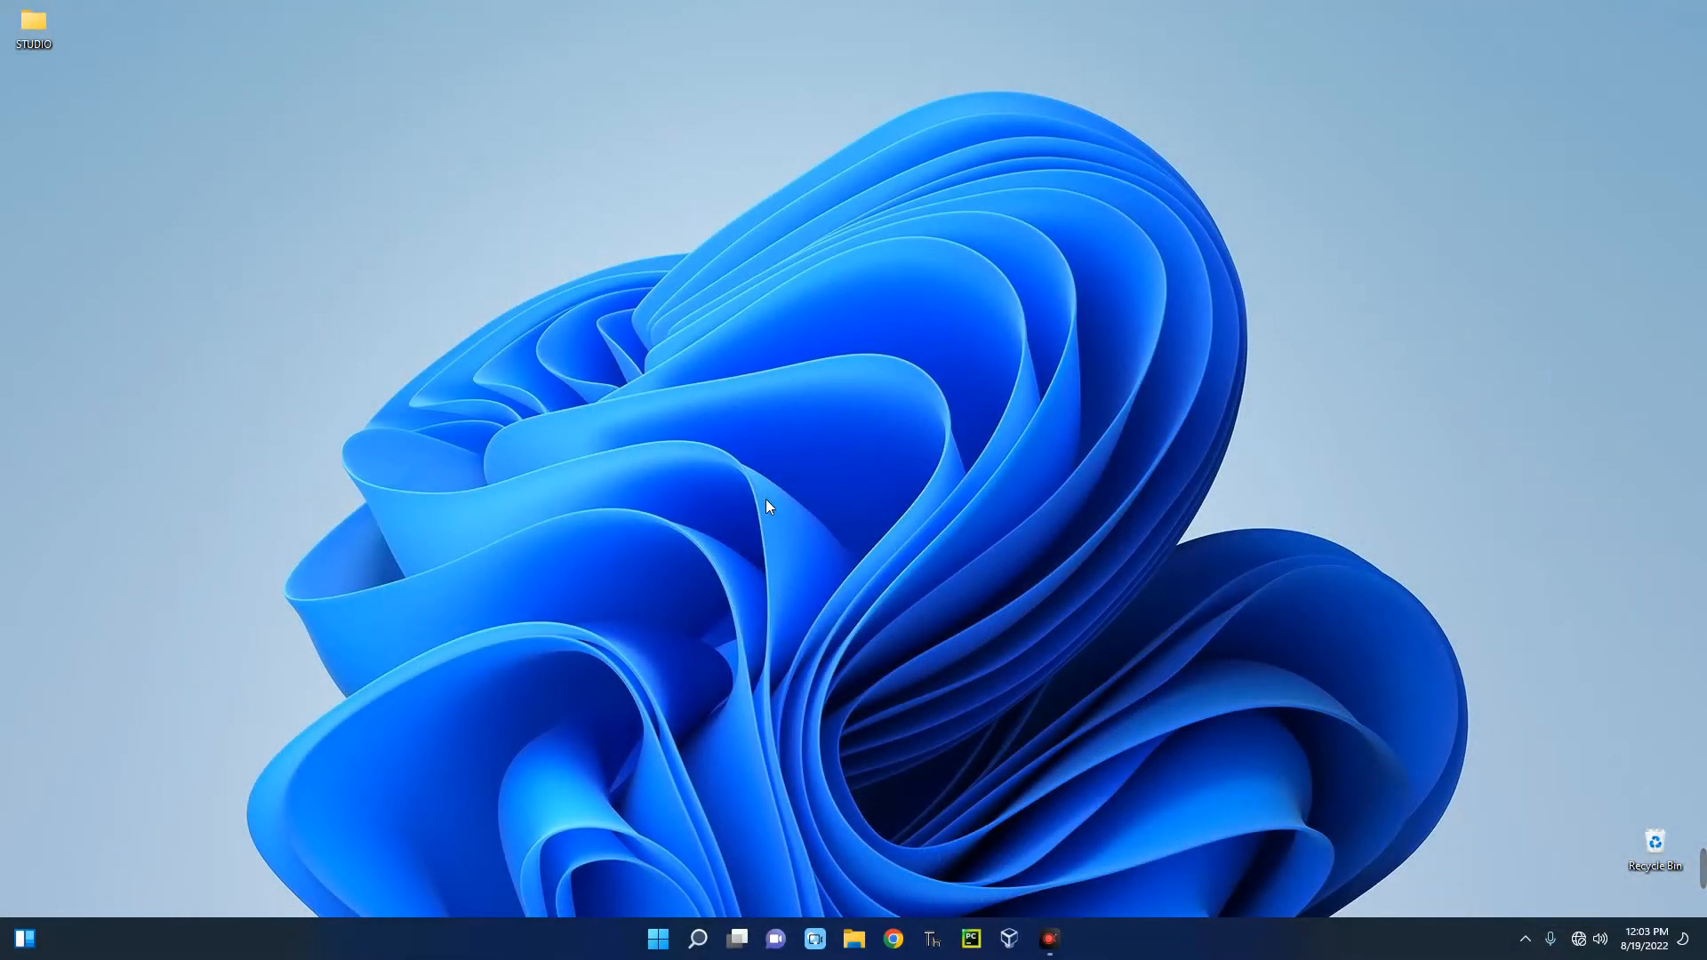
{"action": "mouse_move", "coordinate": [768, 503]}
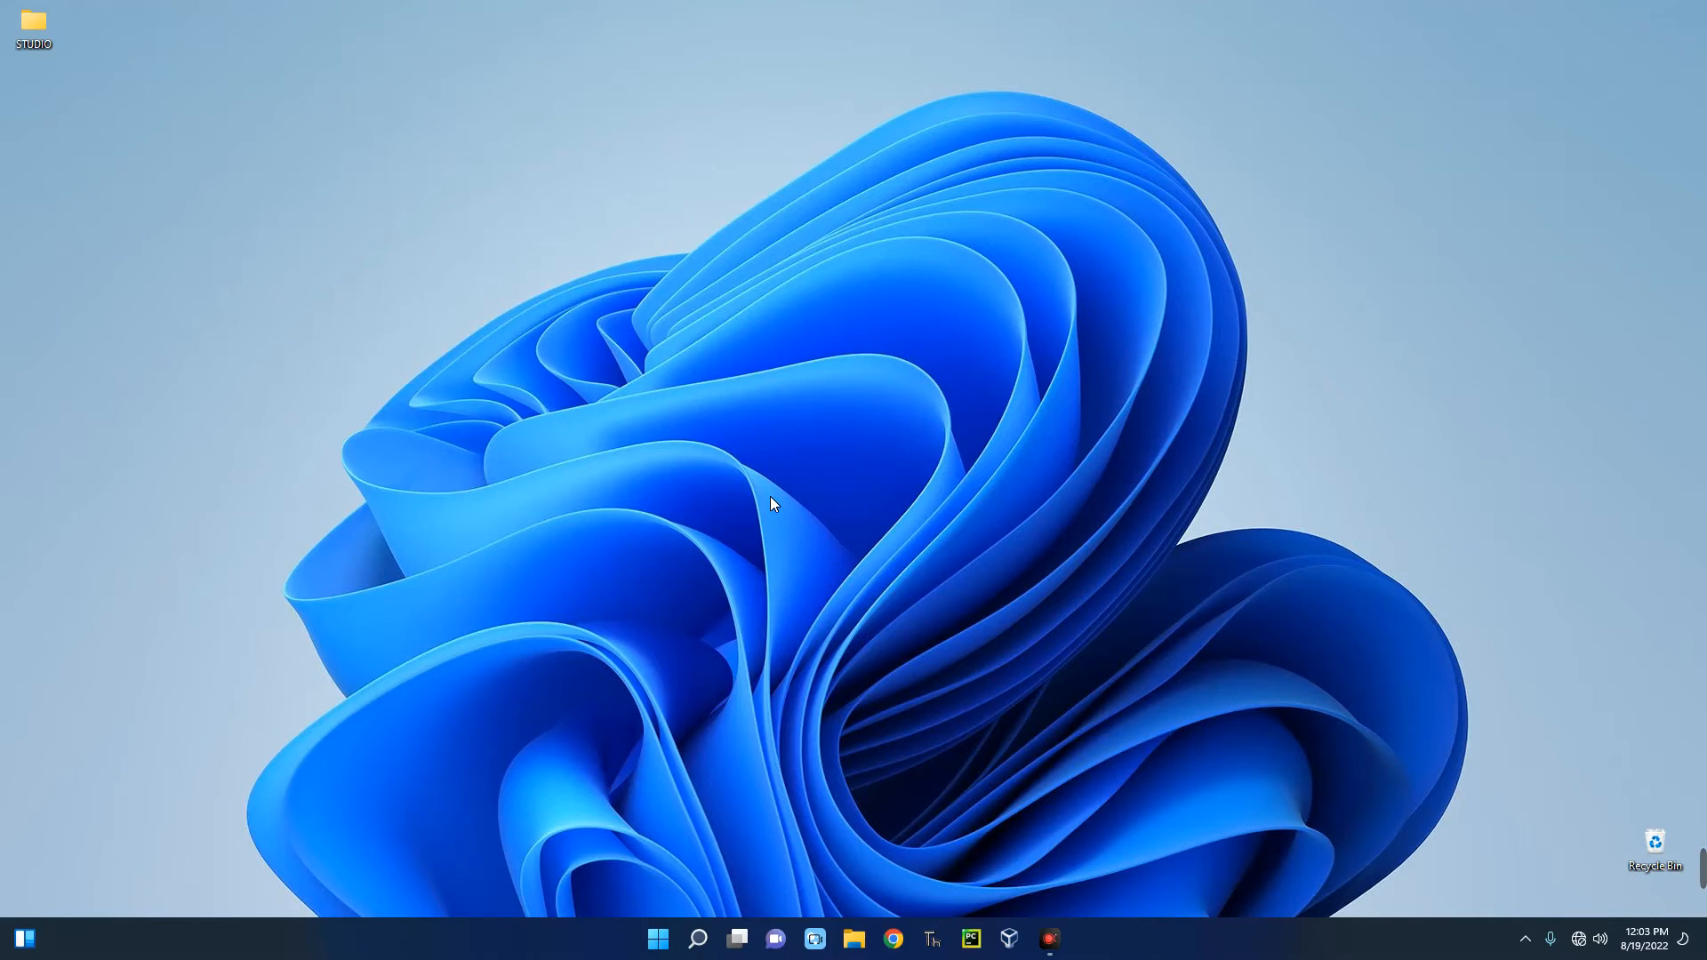
- Reopen Task Manager's CPU performance page to confirm Virtualization: Enabled
{"action": "left_click", "coordinate": [1069, 939]}
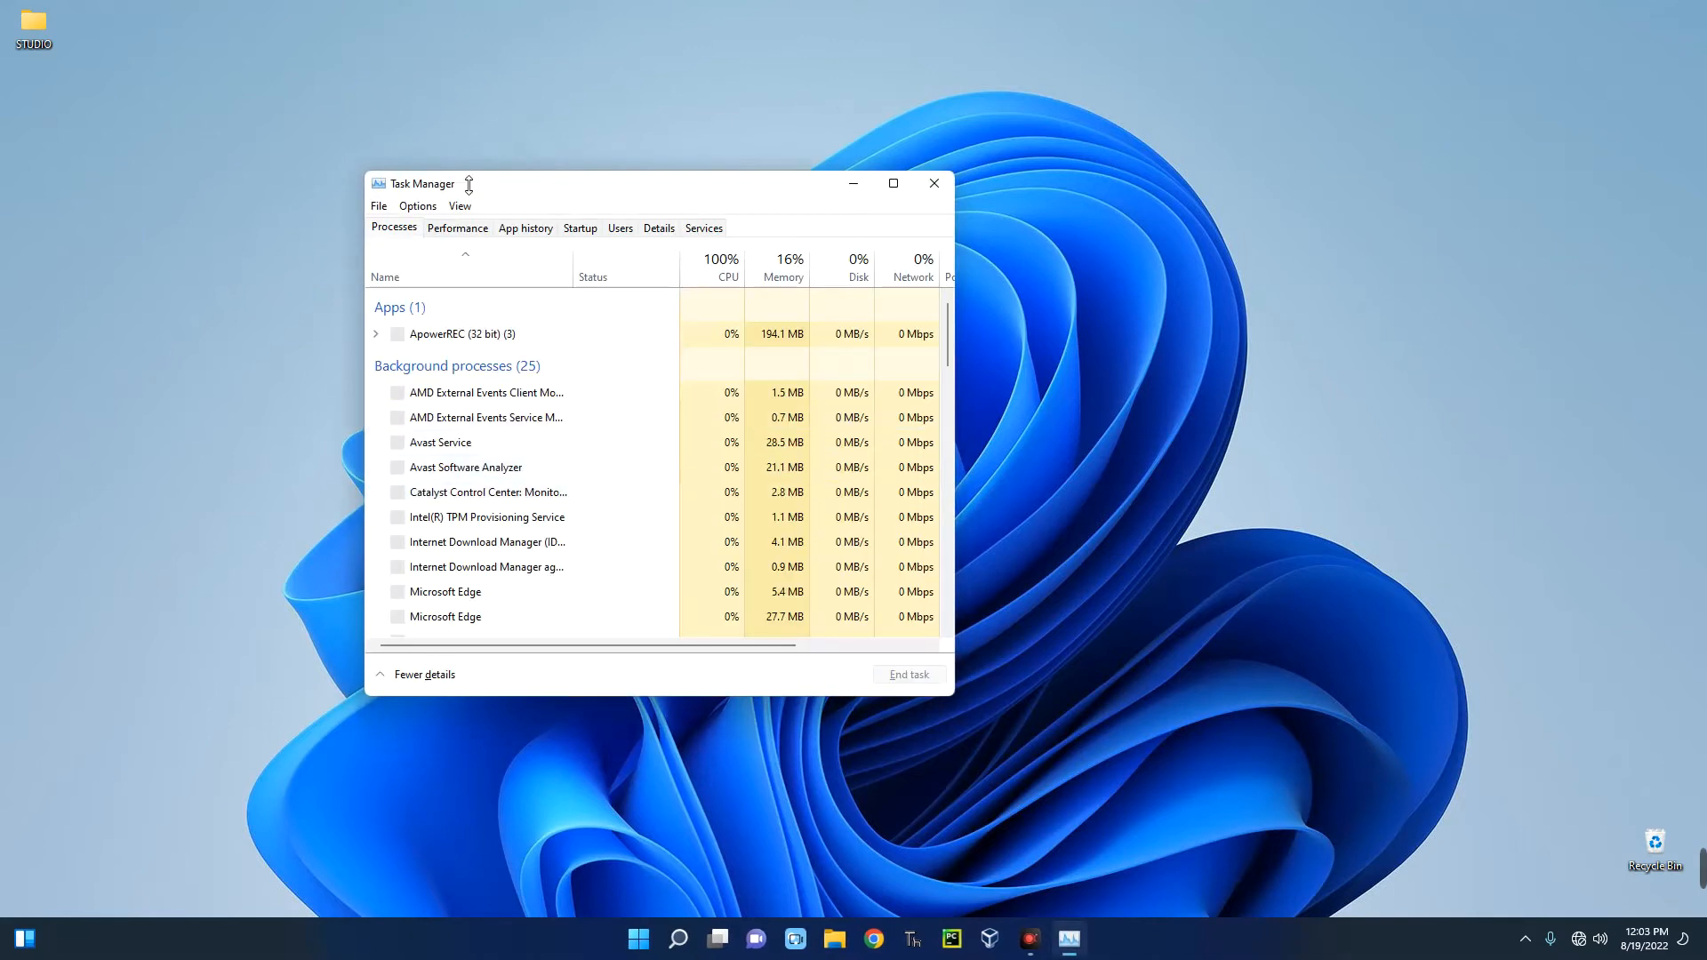
{"action": "left_click", "coordinate": [457, 228]}
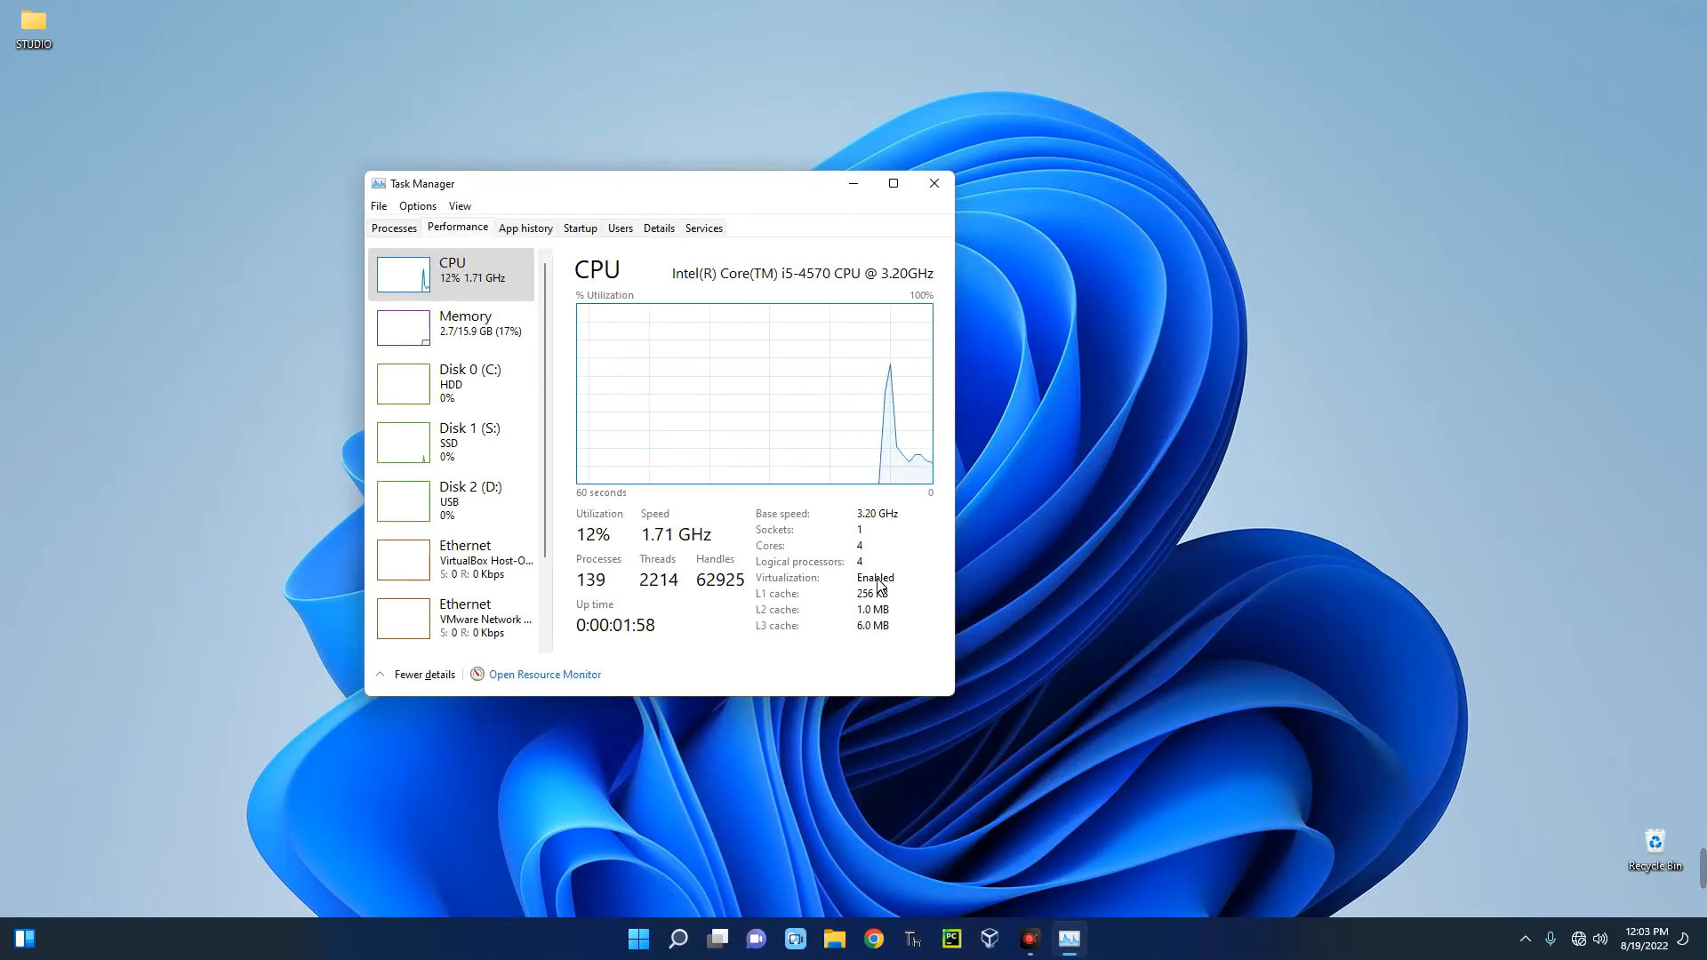
{"action": "mouse_move", "coordinate": [912, 585]}
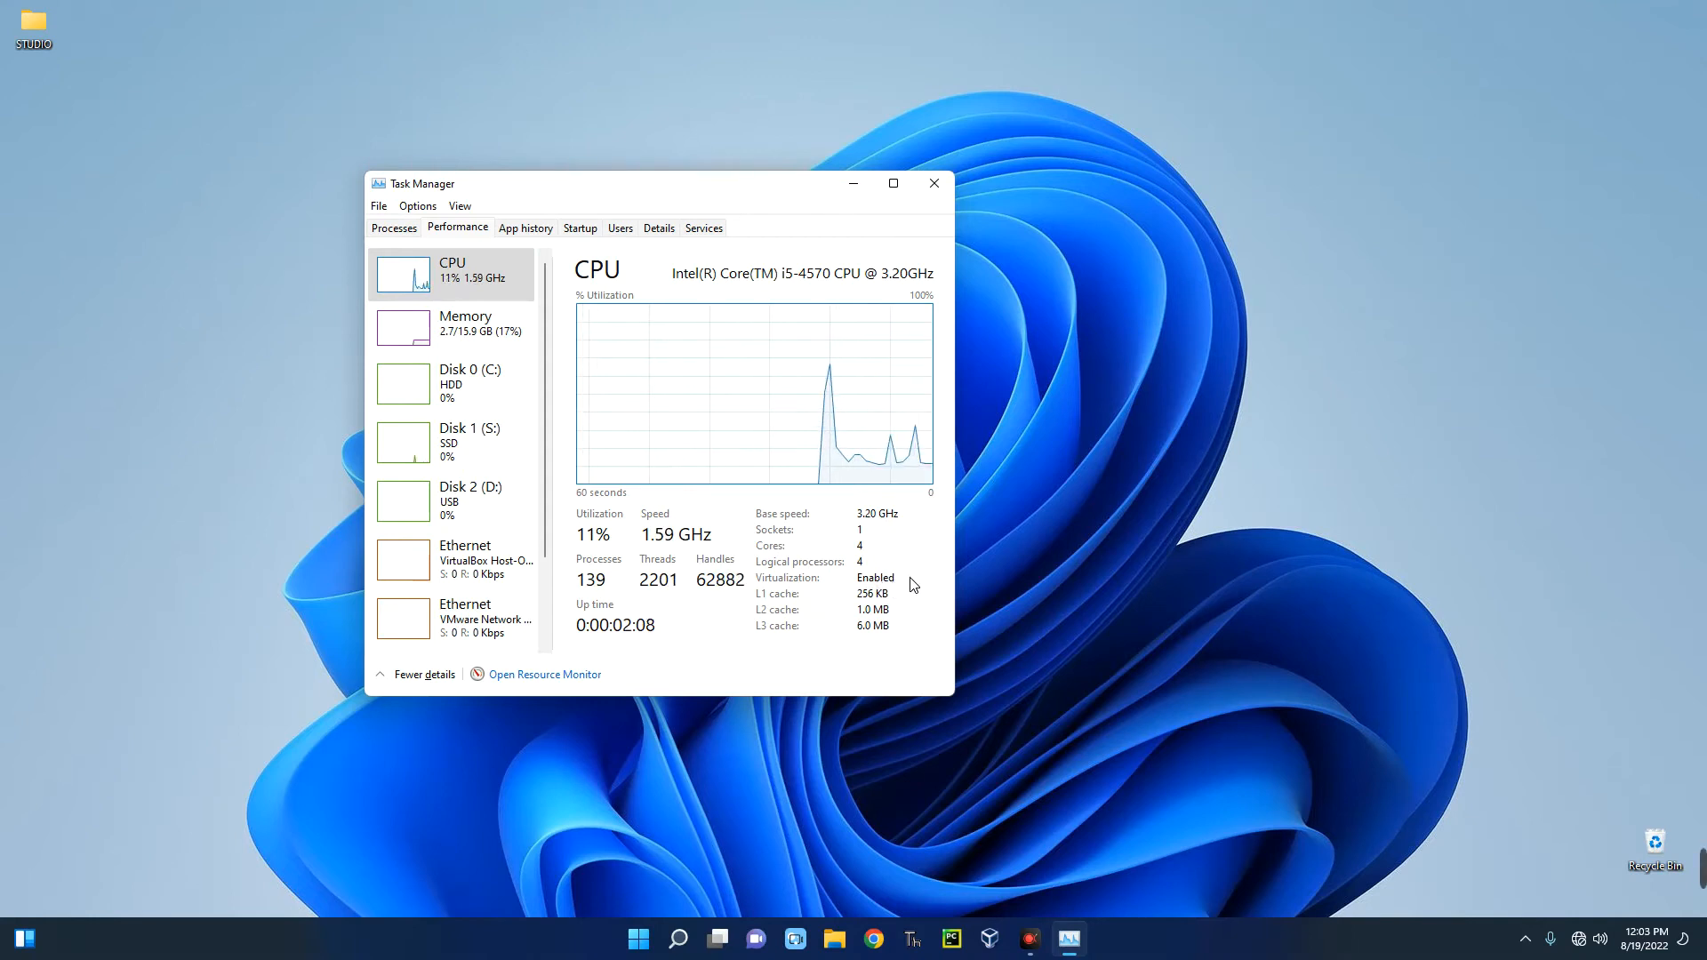